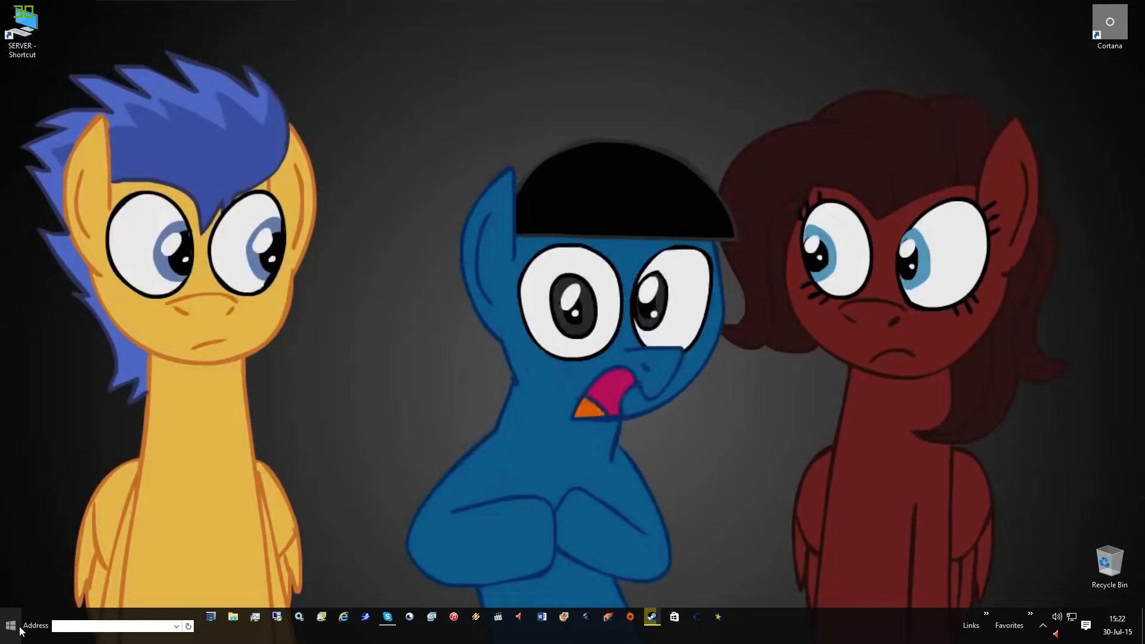
- Bring up this computer's options from the Start menu to reach its System properties
left_click(11, 625)
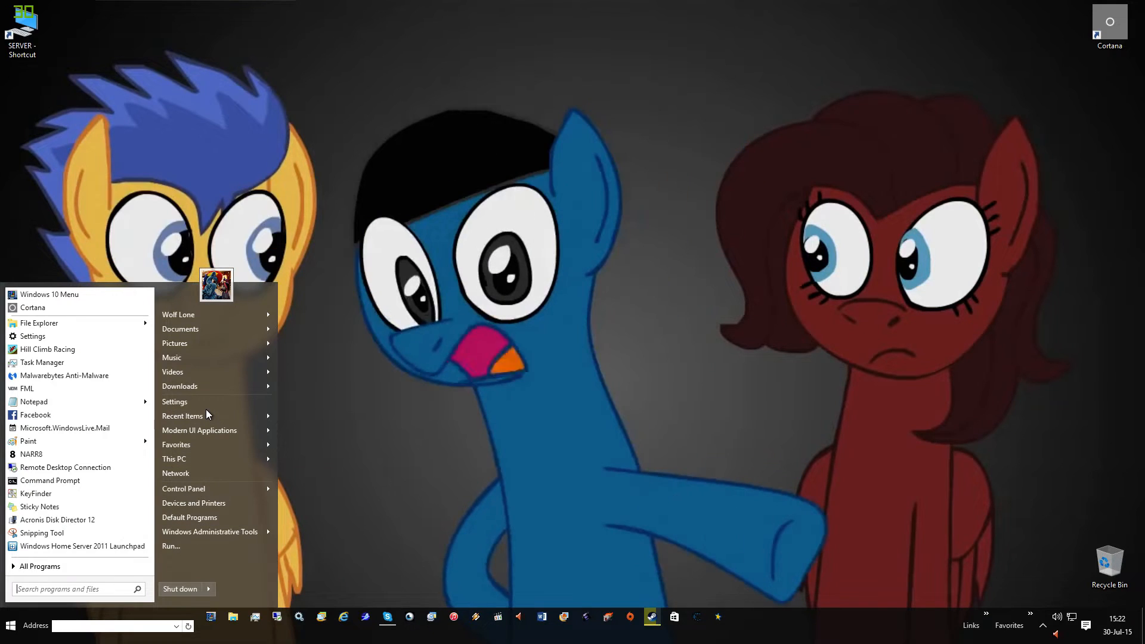
right_click(174, 458)
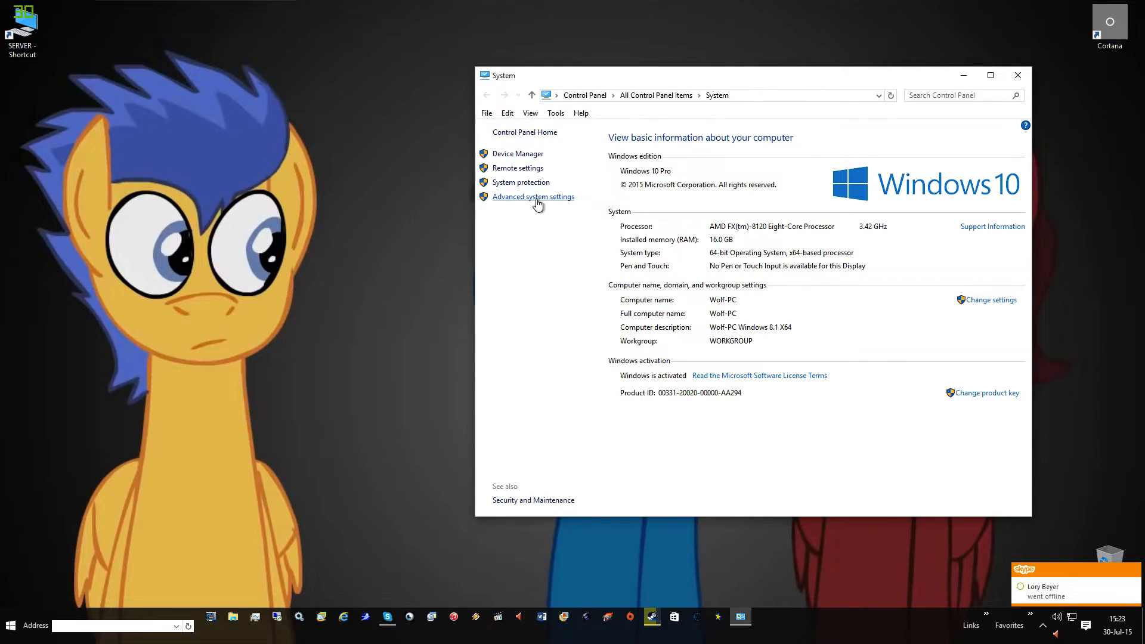
- Check in advanced system settings that drivers are never fetched from Windows Update, leaving it unchanged
left_click(533, 197)
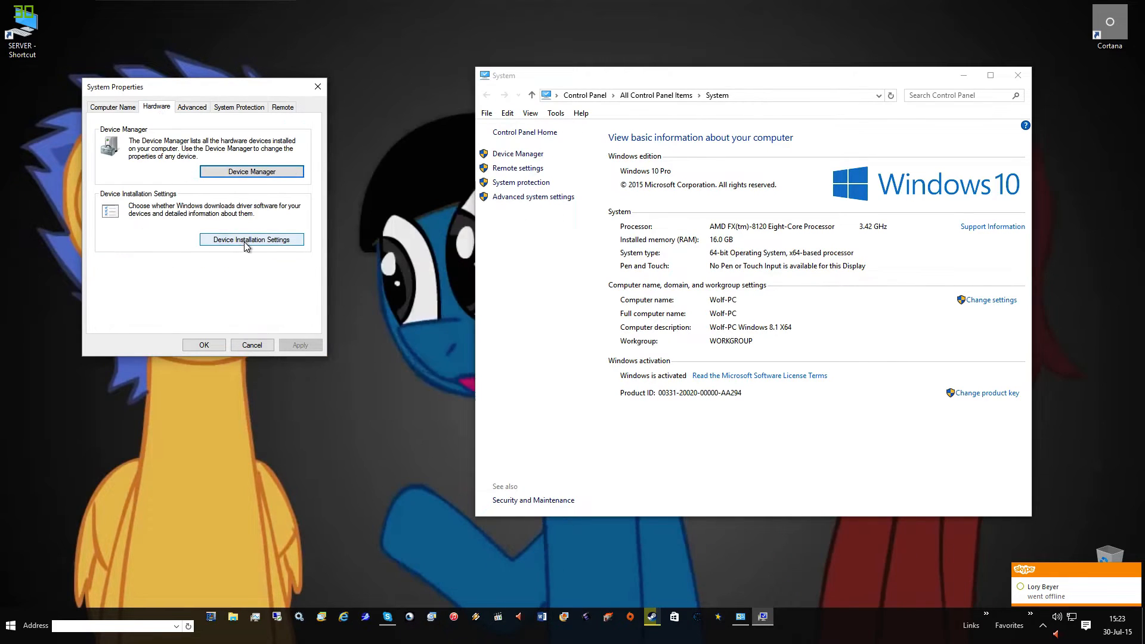
left_click(252, 238)
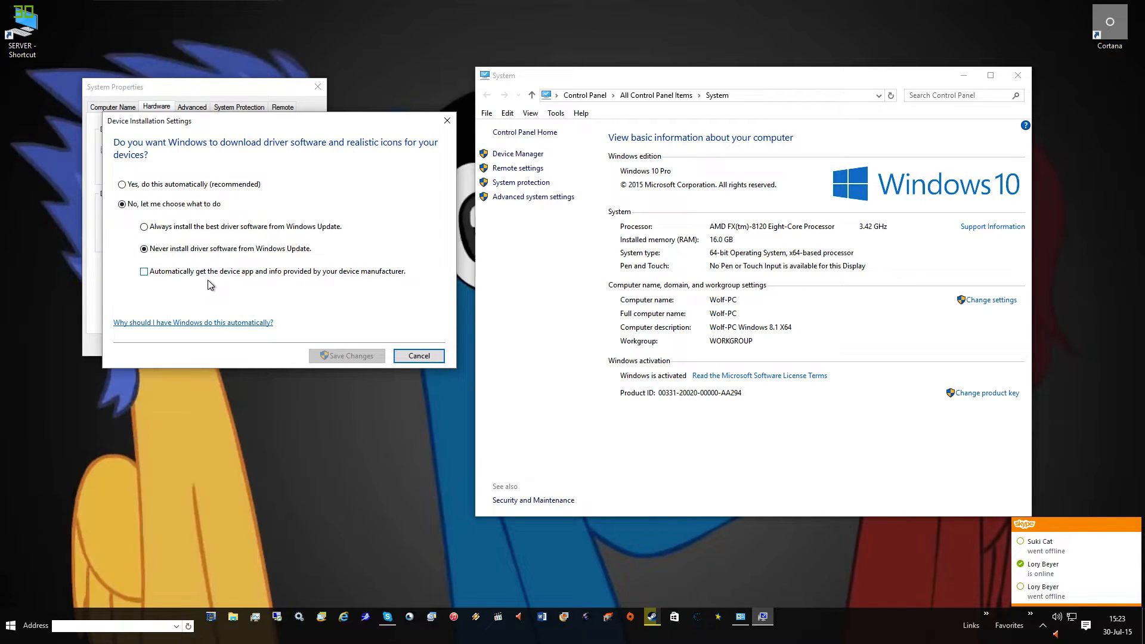
mouse_move(379, 281)
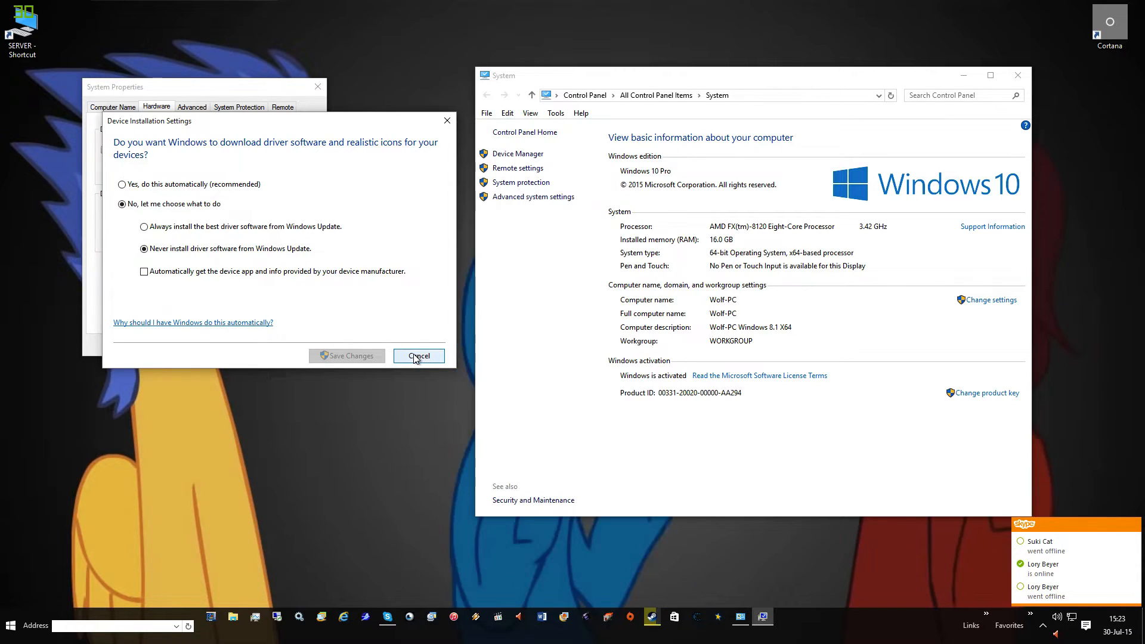
left_click(418, 356)
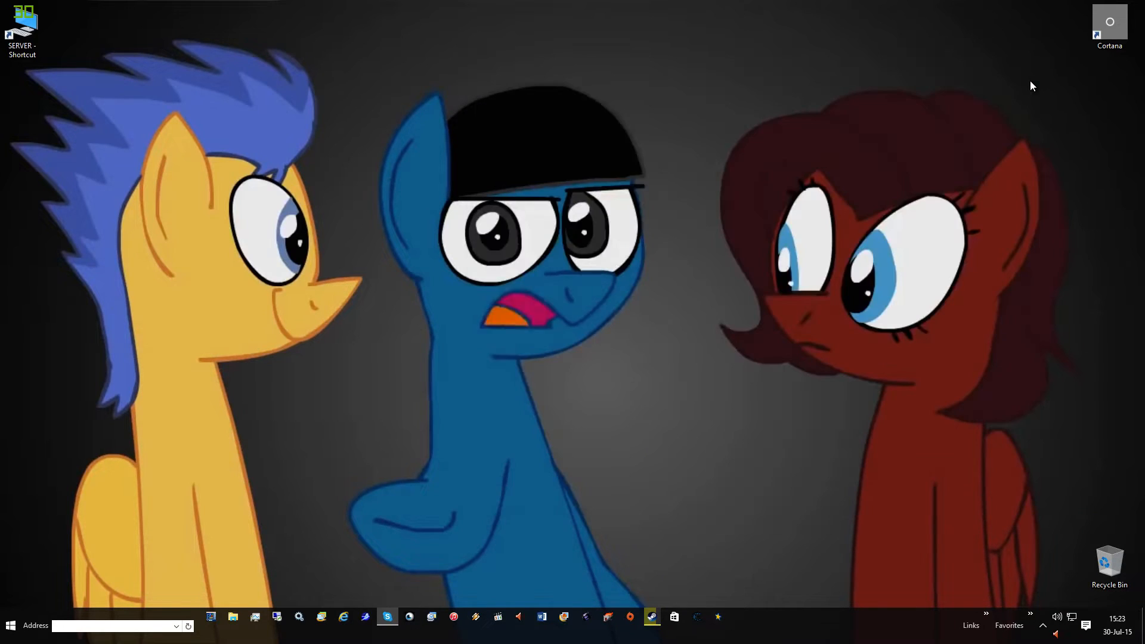
- Glance at Devices and Printers, close it, then reach the Default Programs page
left_click(10, 626)
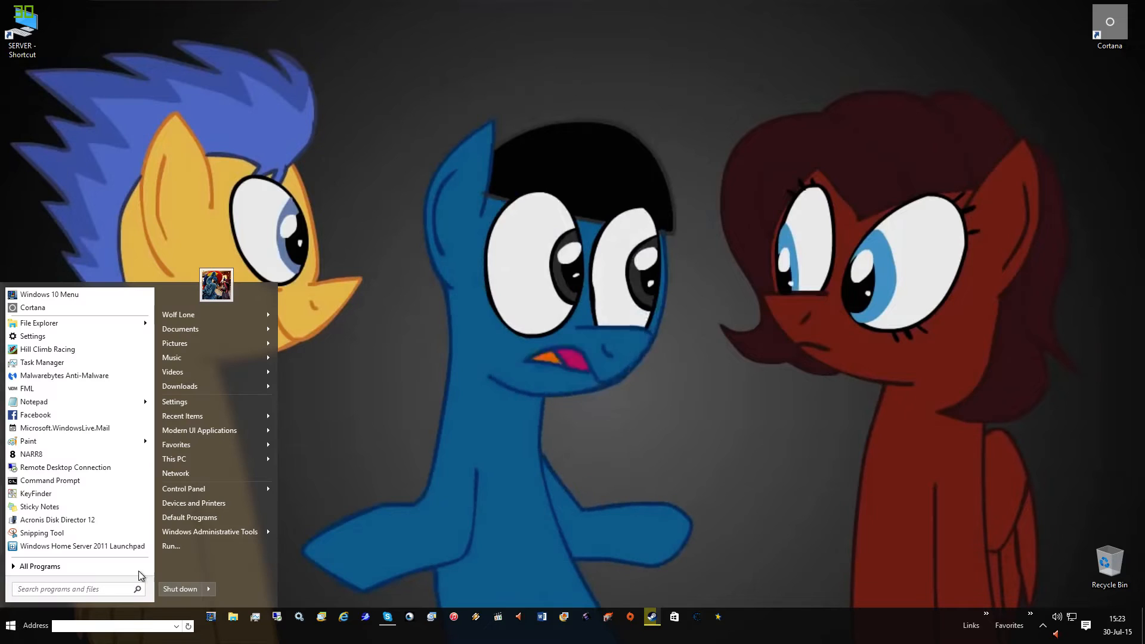
left_click(194, 502)
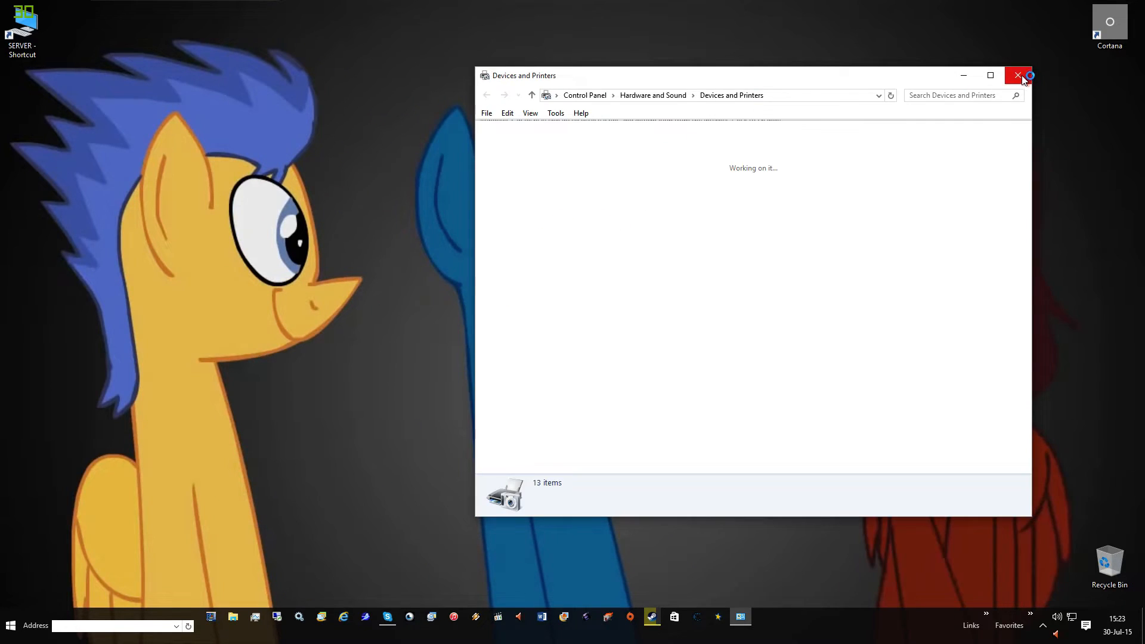
left_click(1017, 75)
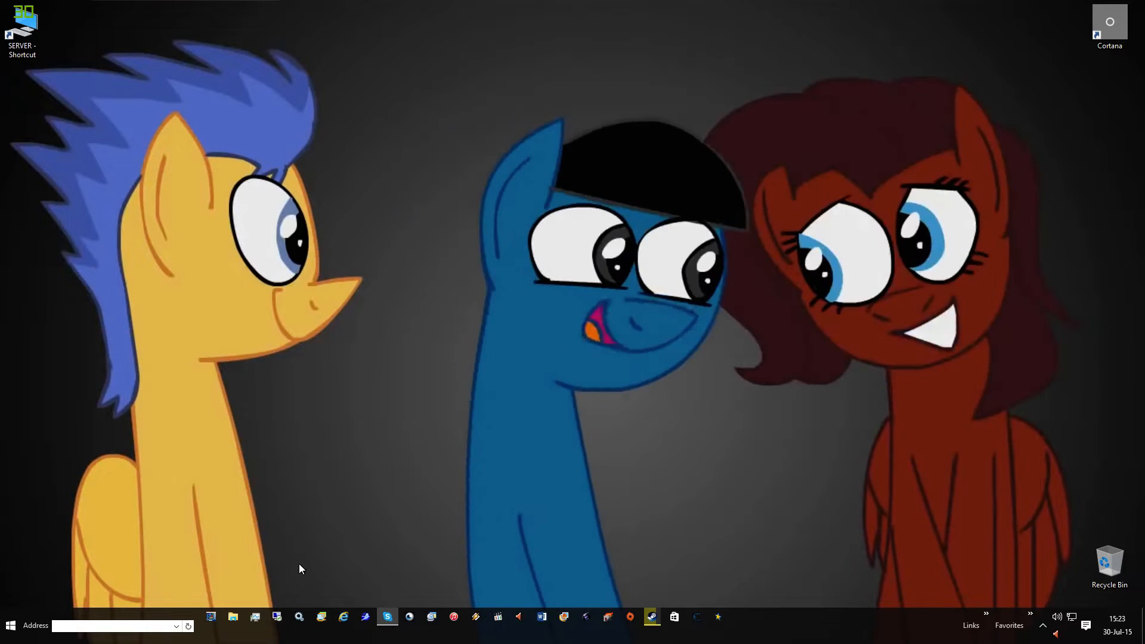
left_click(11, 625)
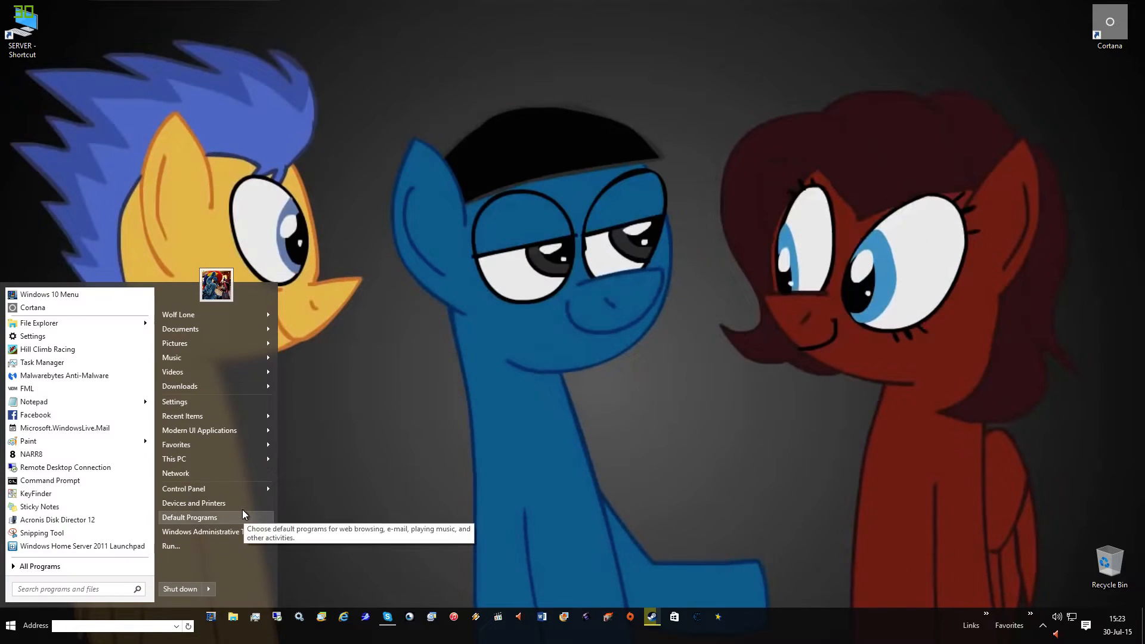
left_click(189, 516)
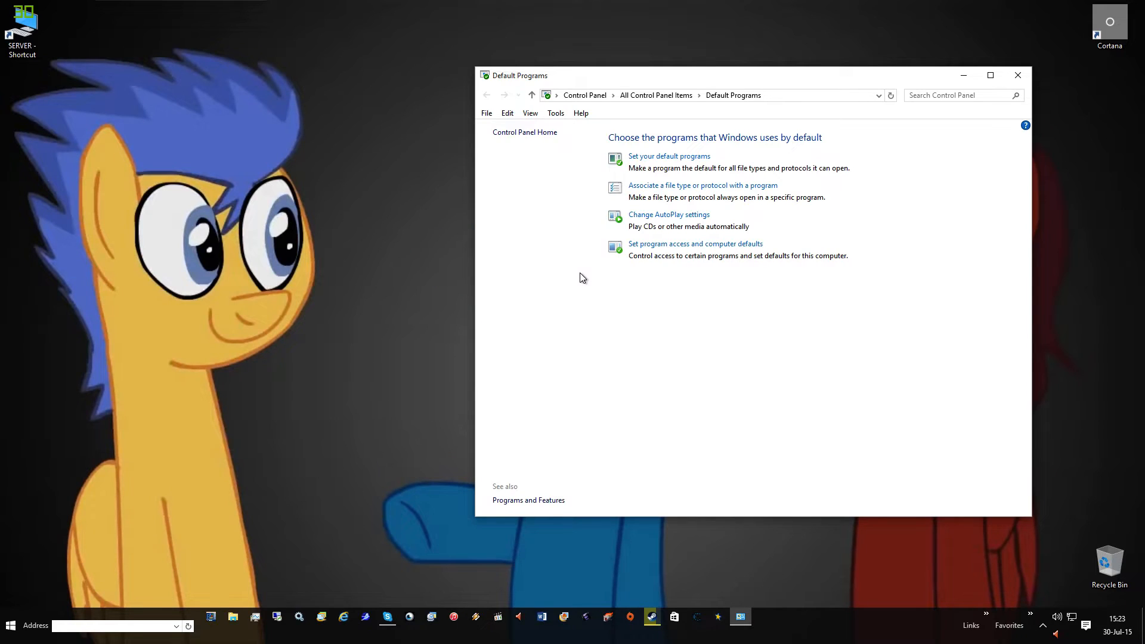
- Under Custom program defaults, choose Internet Explorer as browser and Windows Live Mail for e-mail
left_click(694, 243)
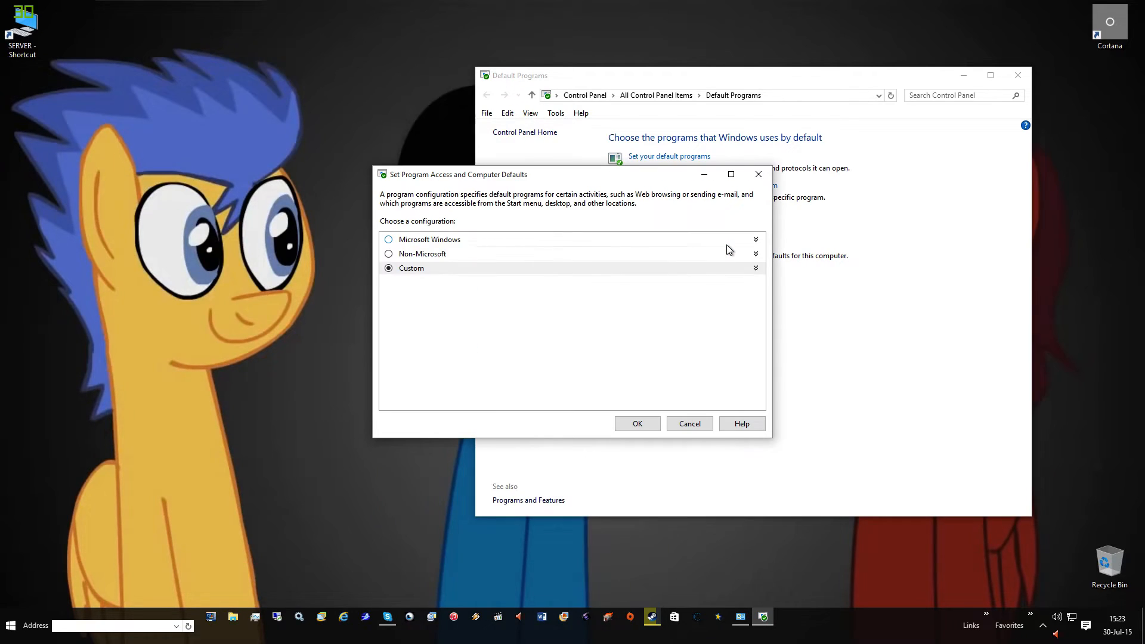
left_click(756, 267)
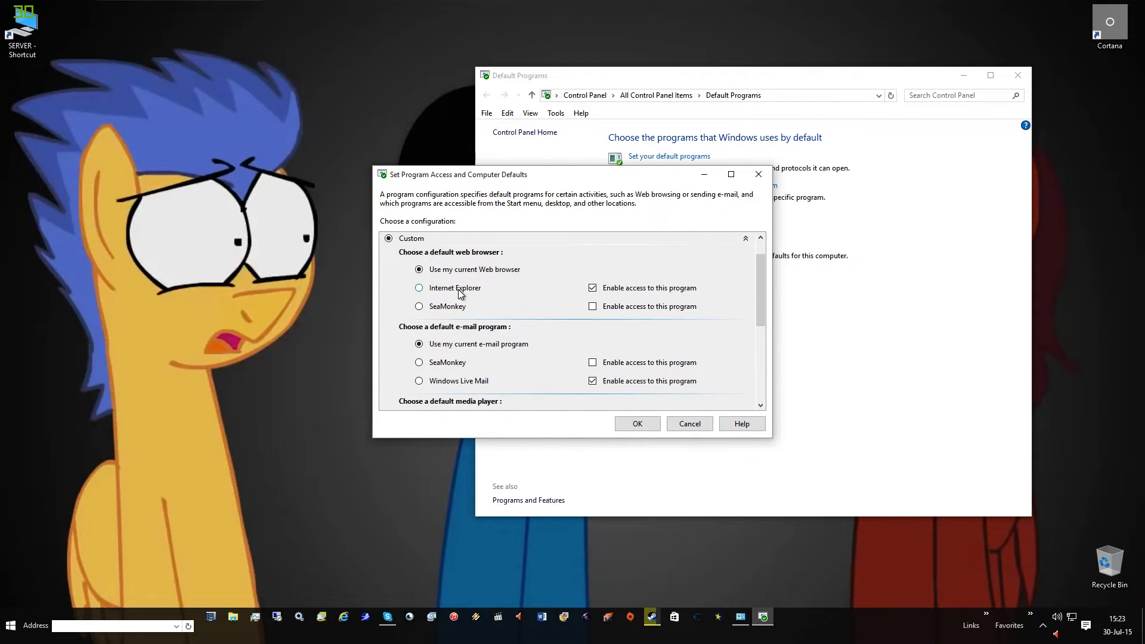
left_click(419, 288)
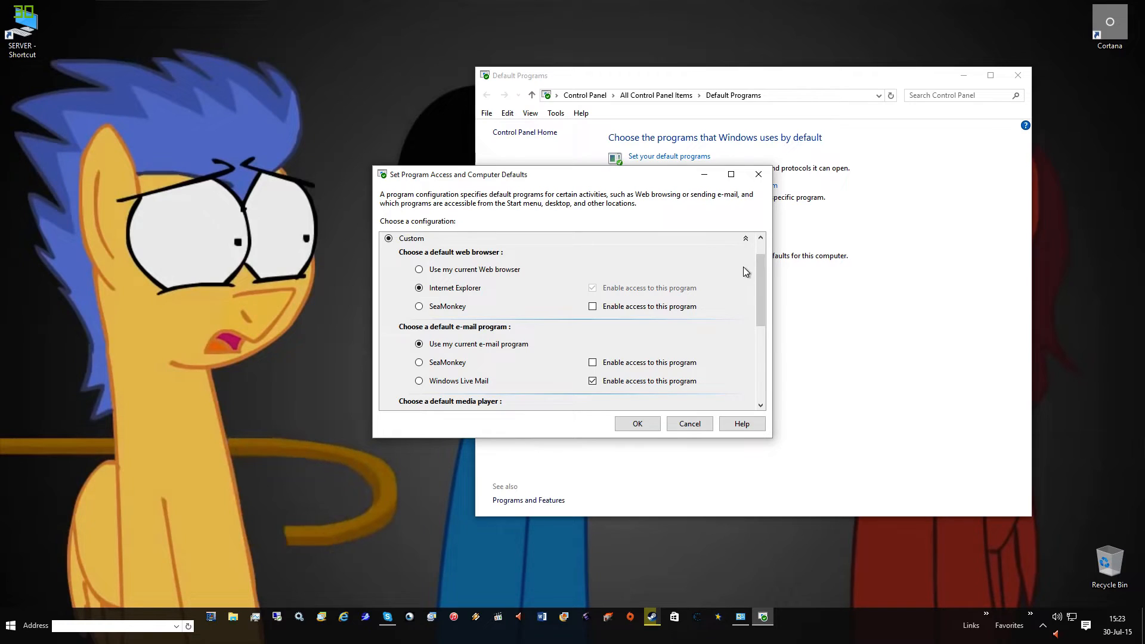
scroll("down", 3)
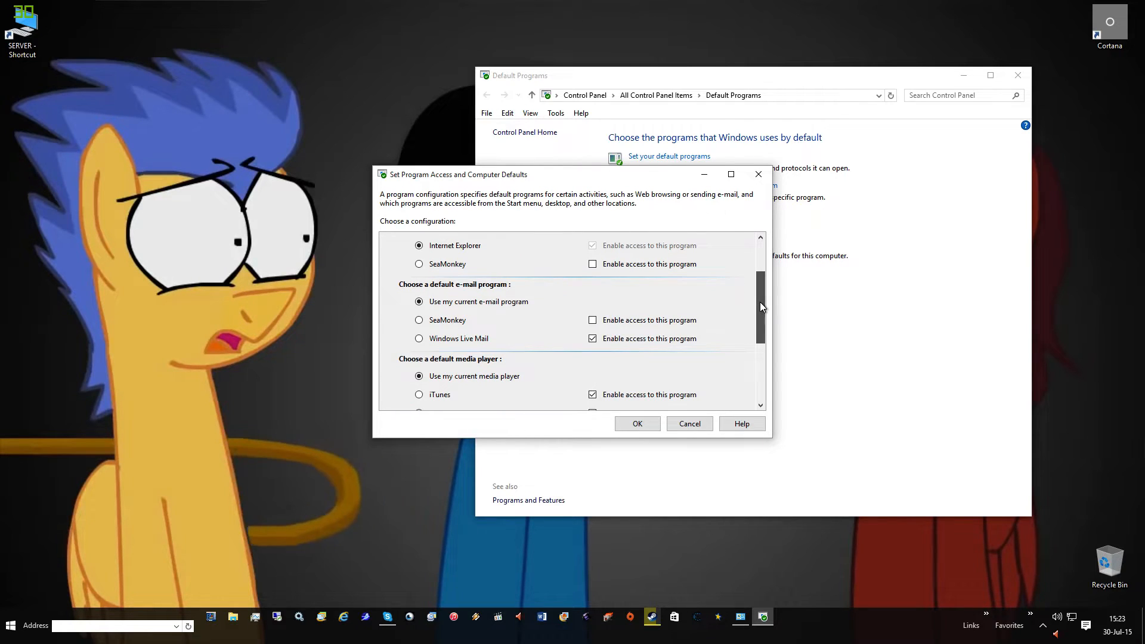
left_click(419, 337)
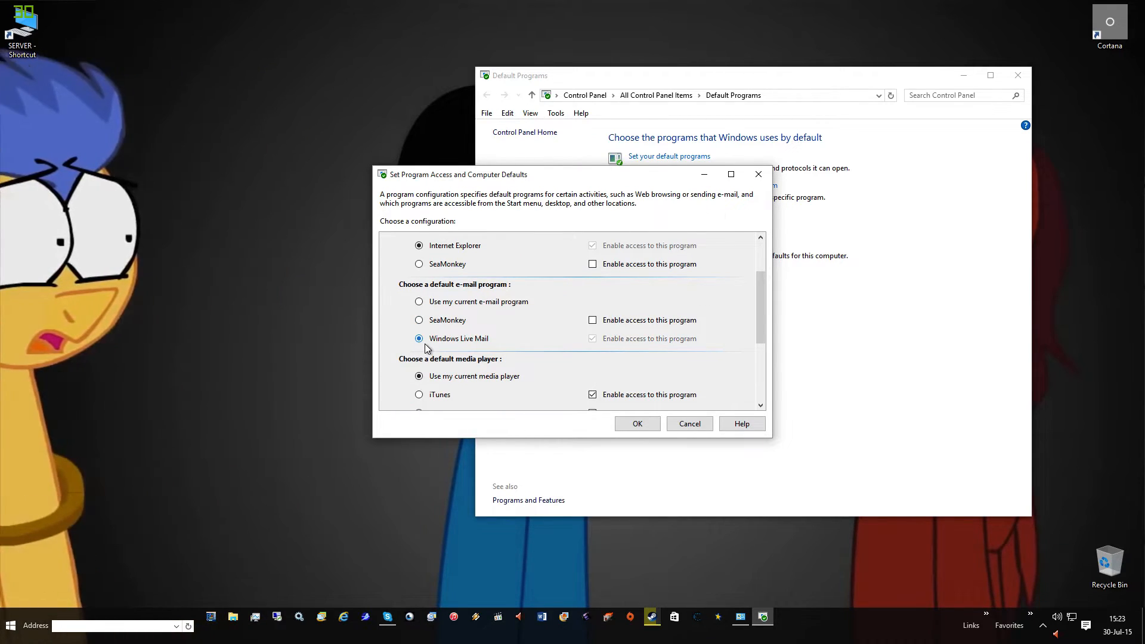
mouse_move(518, 348)
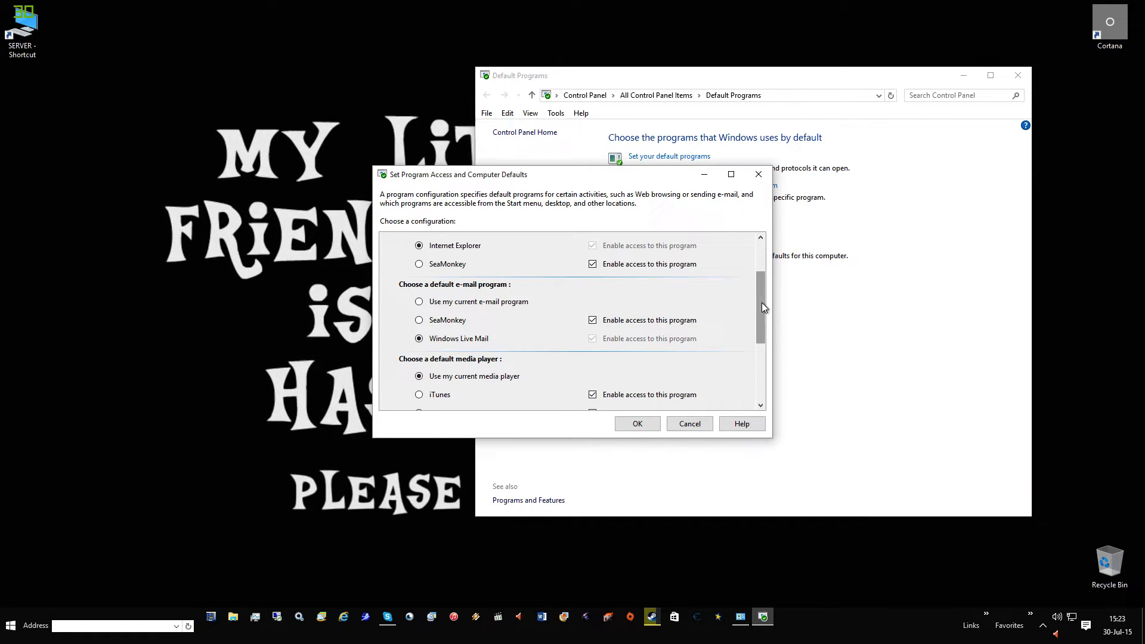
- Keep SeaMonkey access enabled and apply the custom program defaults
scroll("down", 3)
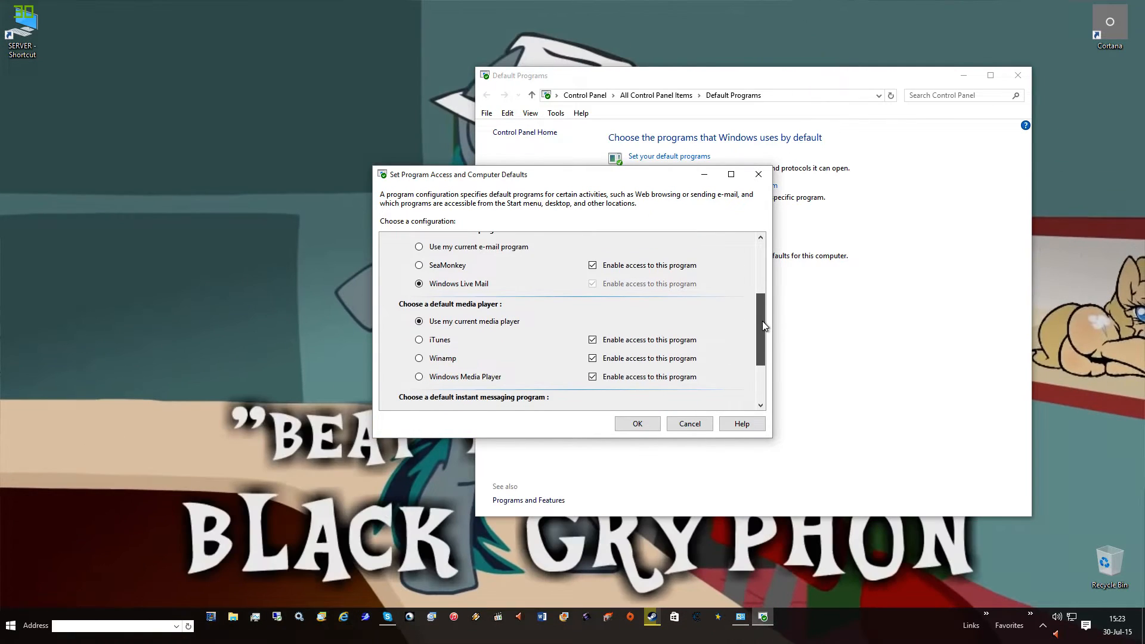
scroll("down", 3)
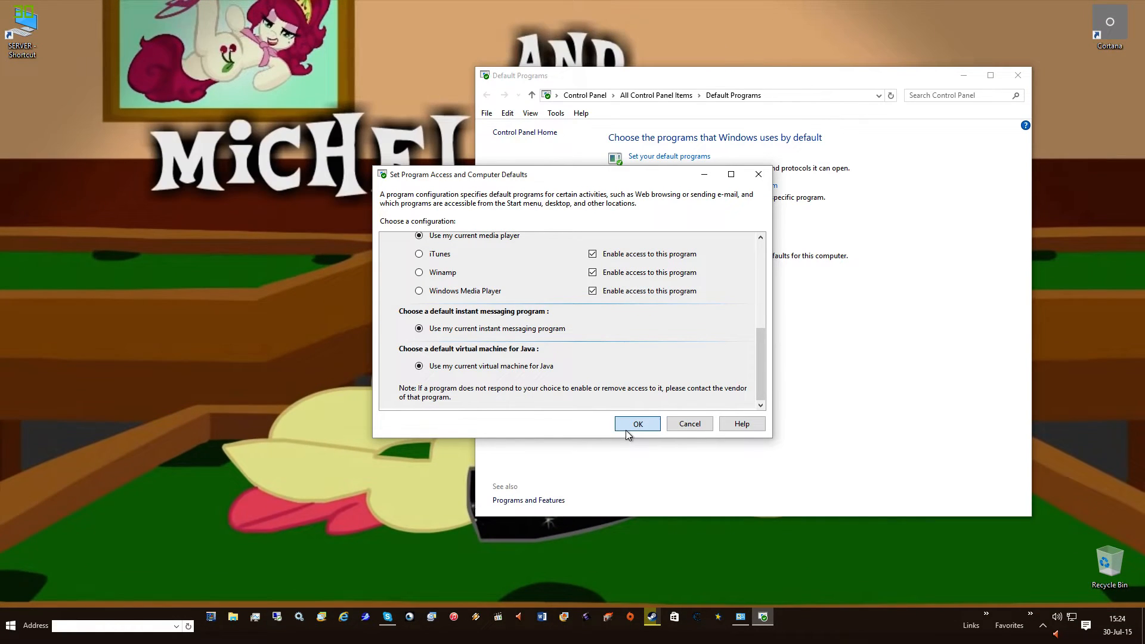
left_click(637, 424)
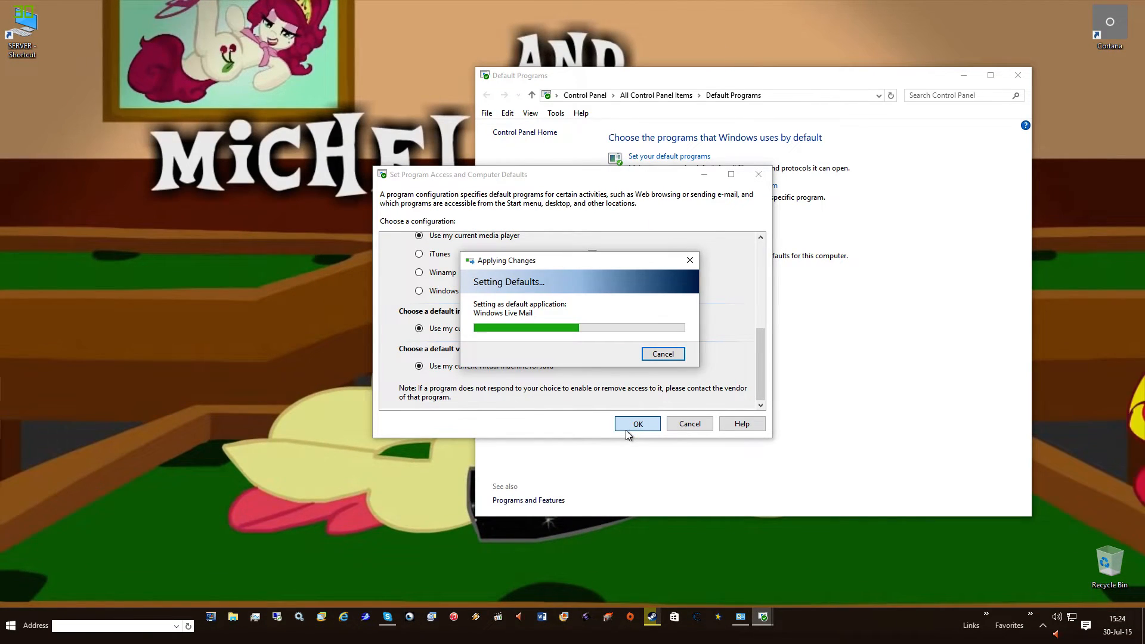
left_click(637, 423)
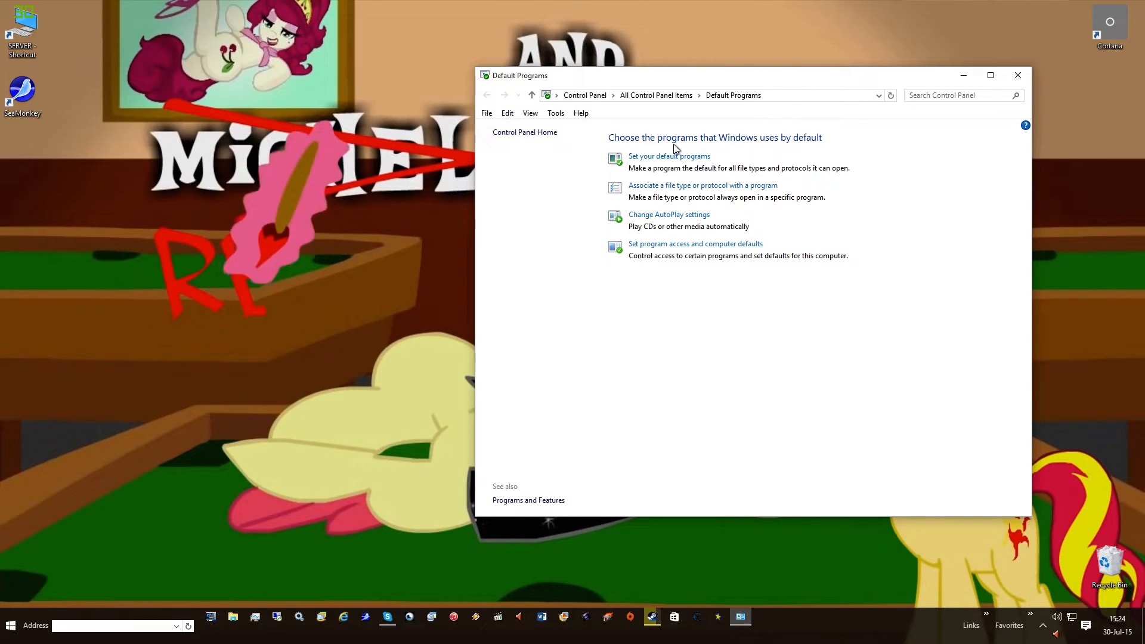
- Review defaults held by Internet Explorer, Media Player Classic (x64) and Photo Gallery
left_click(668, 155)
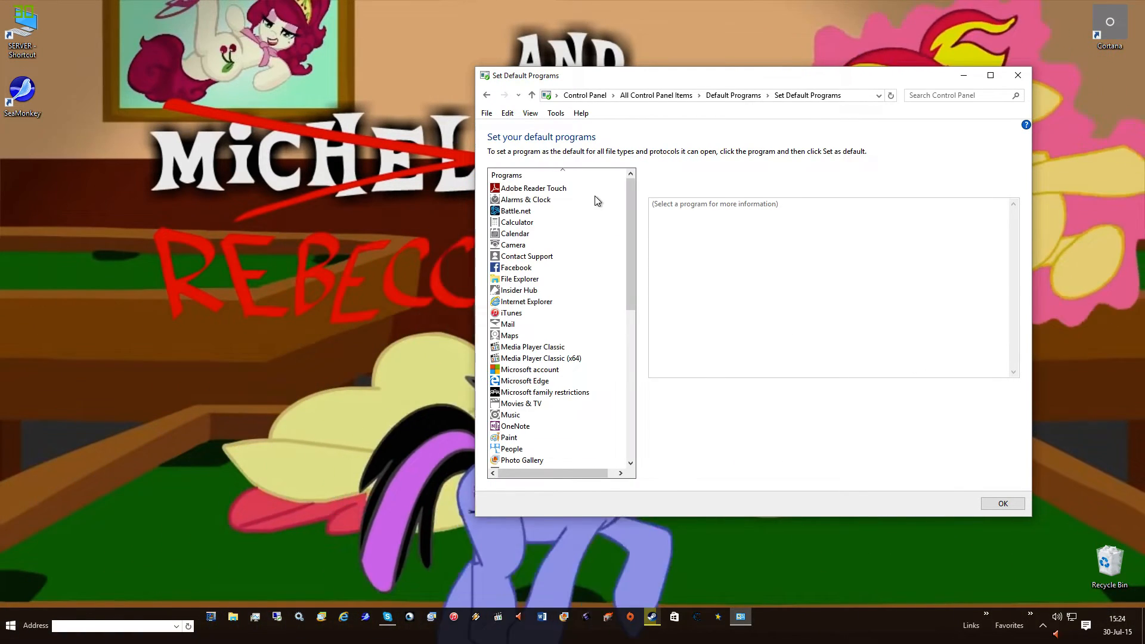
left_click(526, 301)
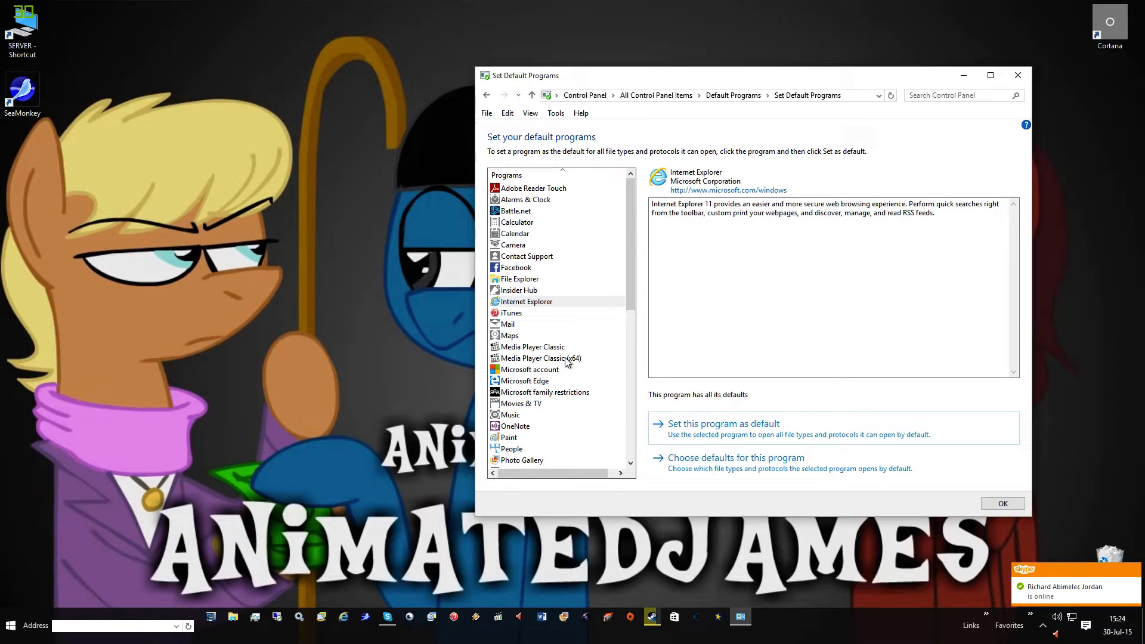
left_click(541, 358)
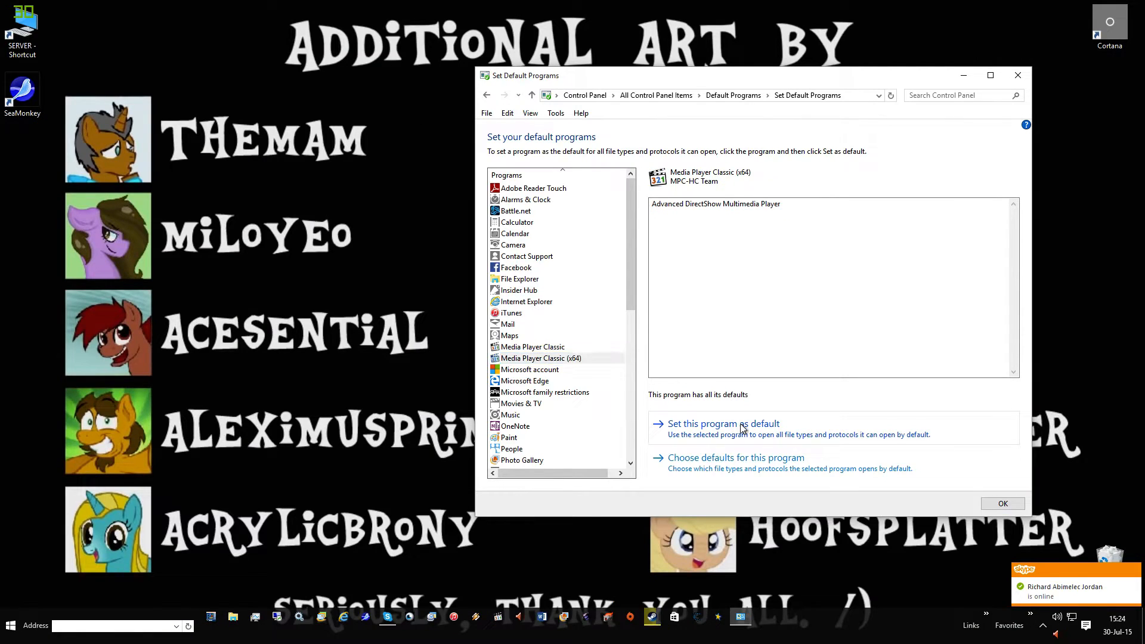
mouse_move(564, 358)
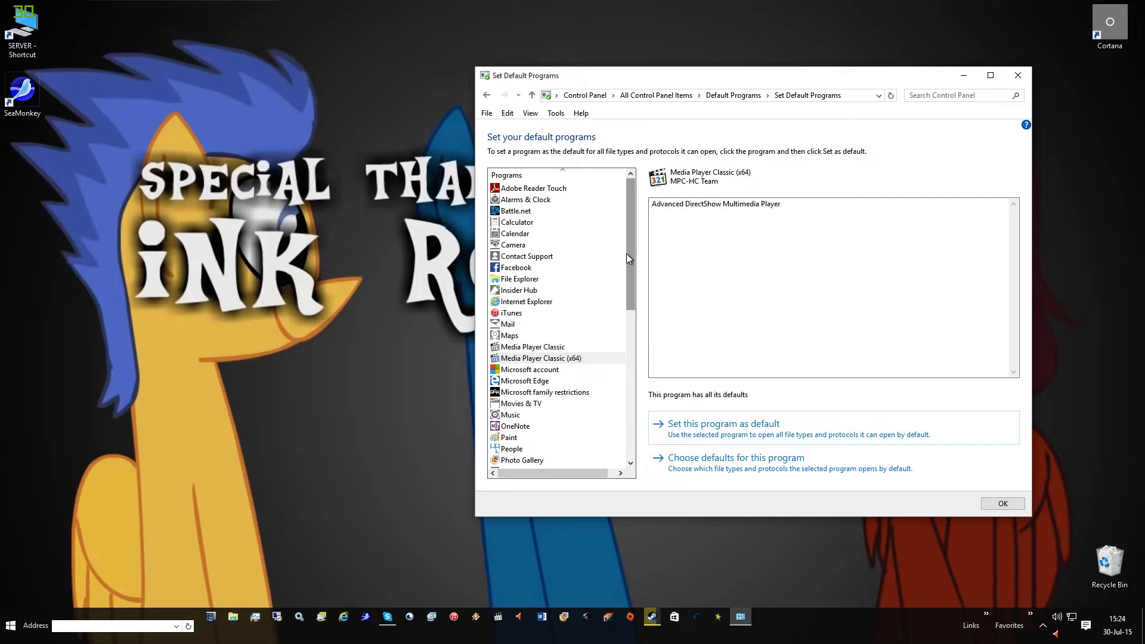
scroll("down", 3)
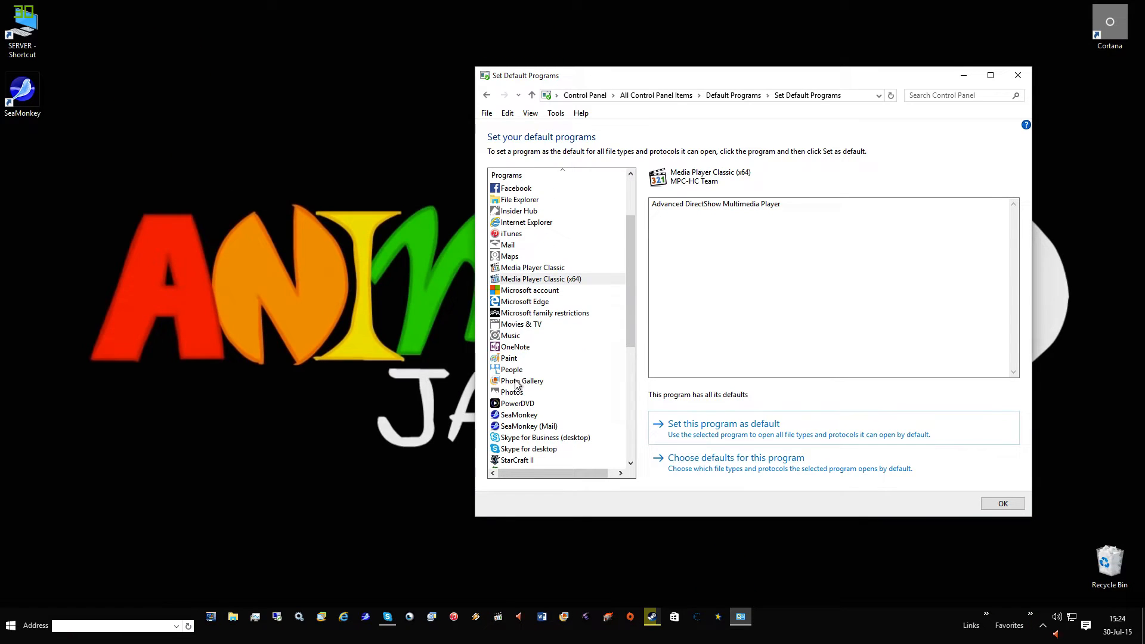
left_click(522, 380)
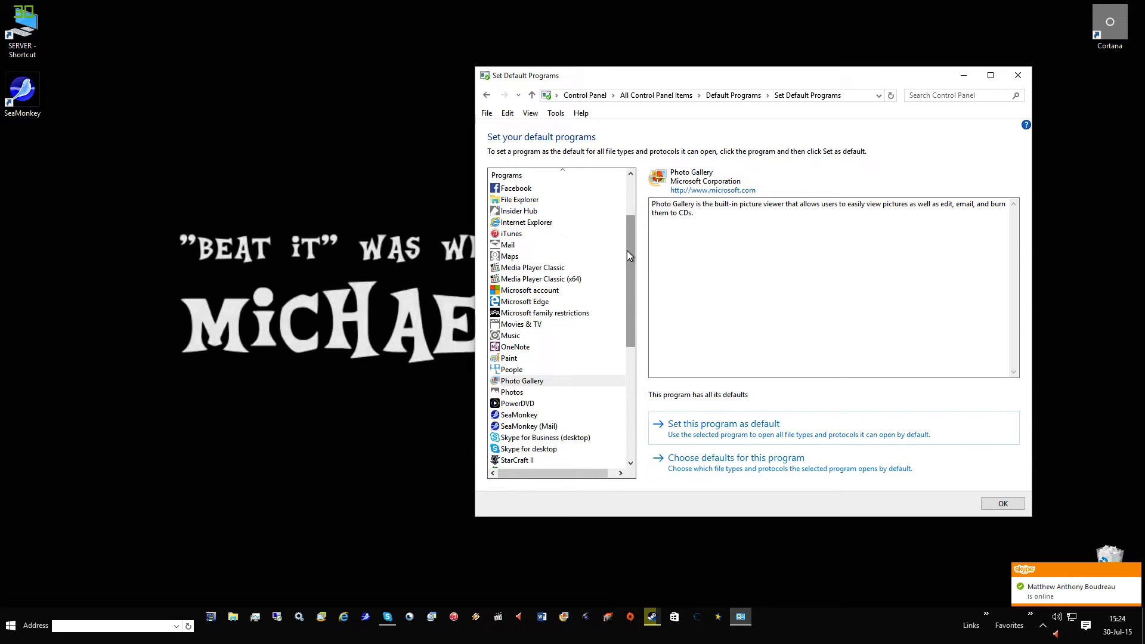
- Confirm Skype for desktop already has all its defaults and scan the remaining programs
scroll("down", 3)
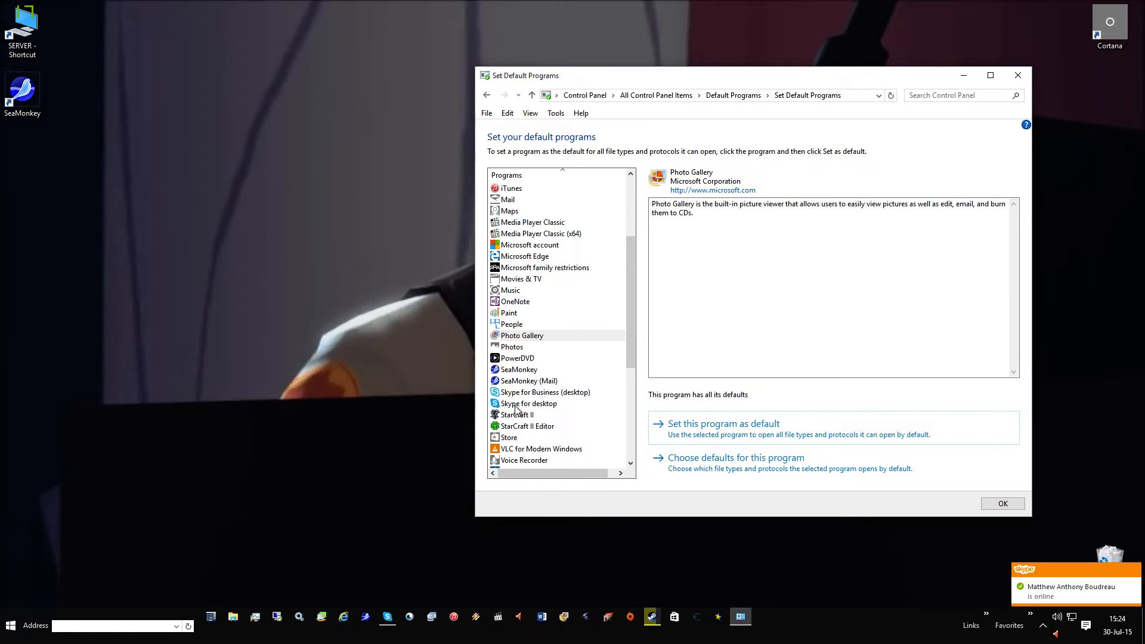
left_click(529, 404)
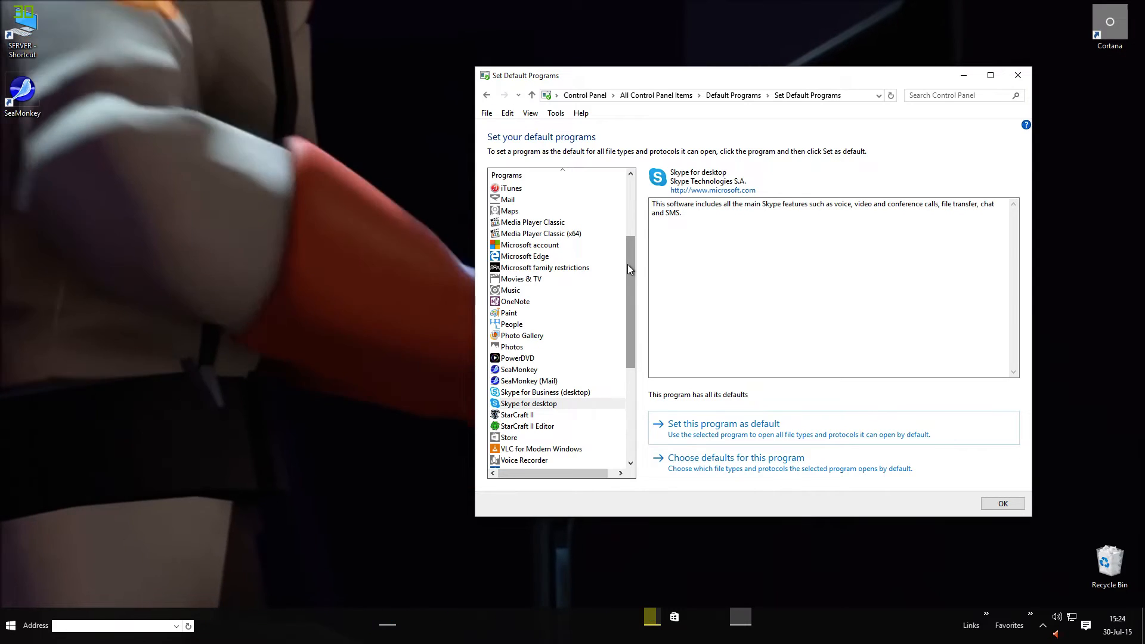
scroll("down", 3)
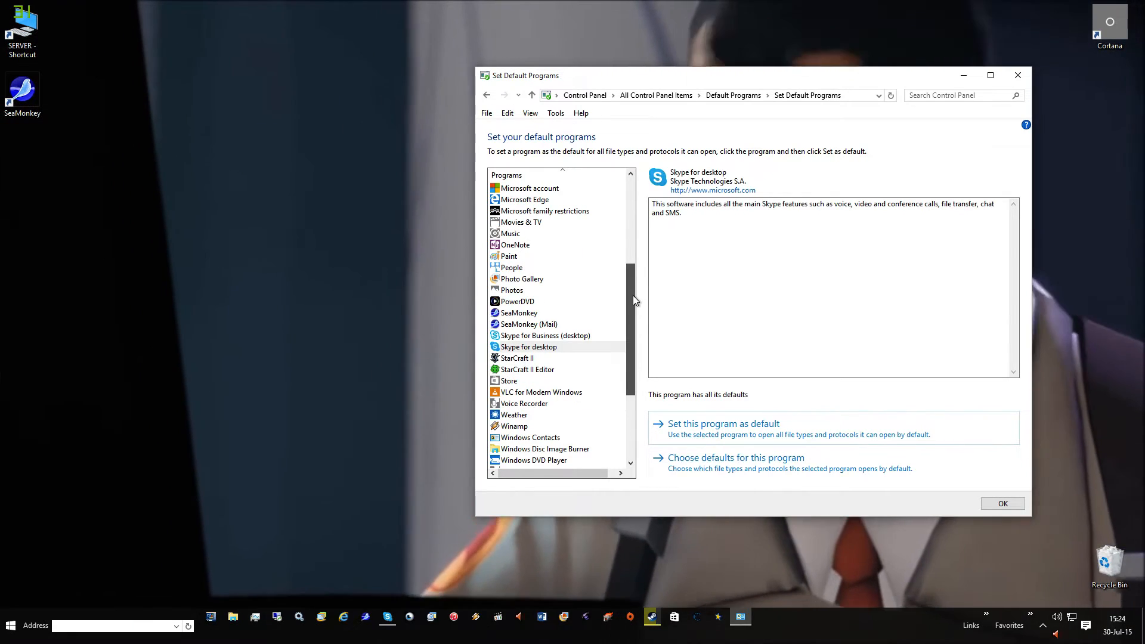
scroll("down", 3)
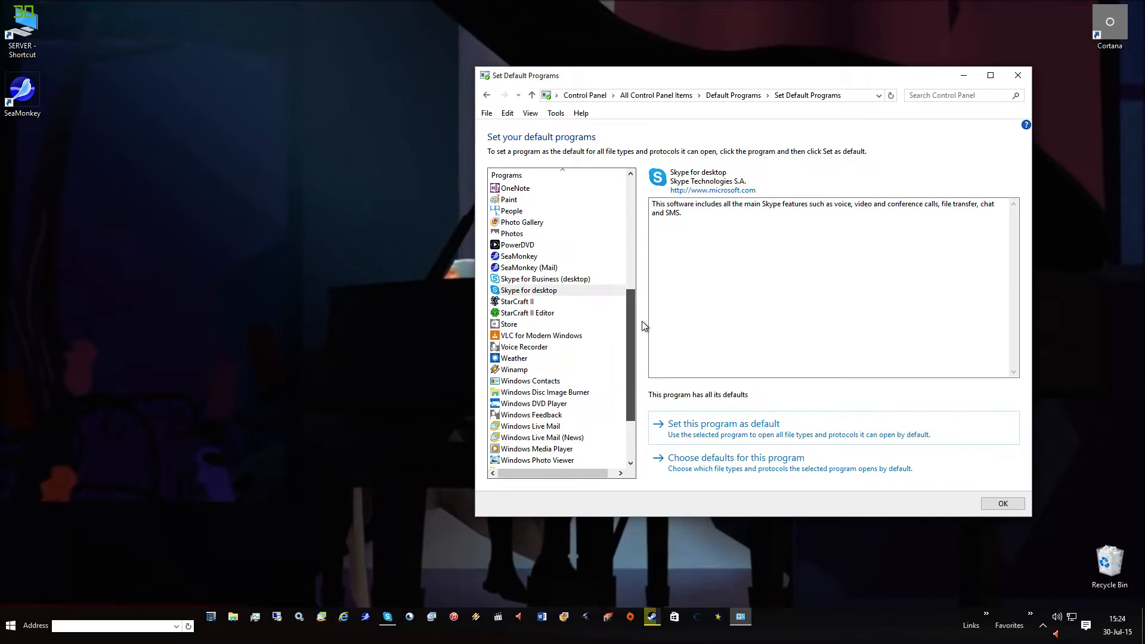
scroll("down", 3)
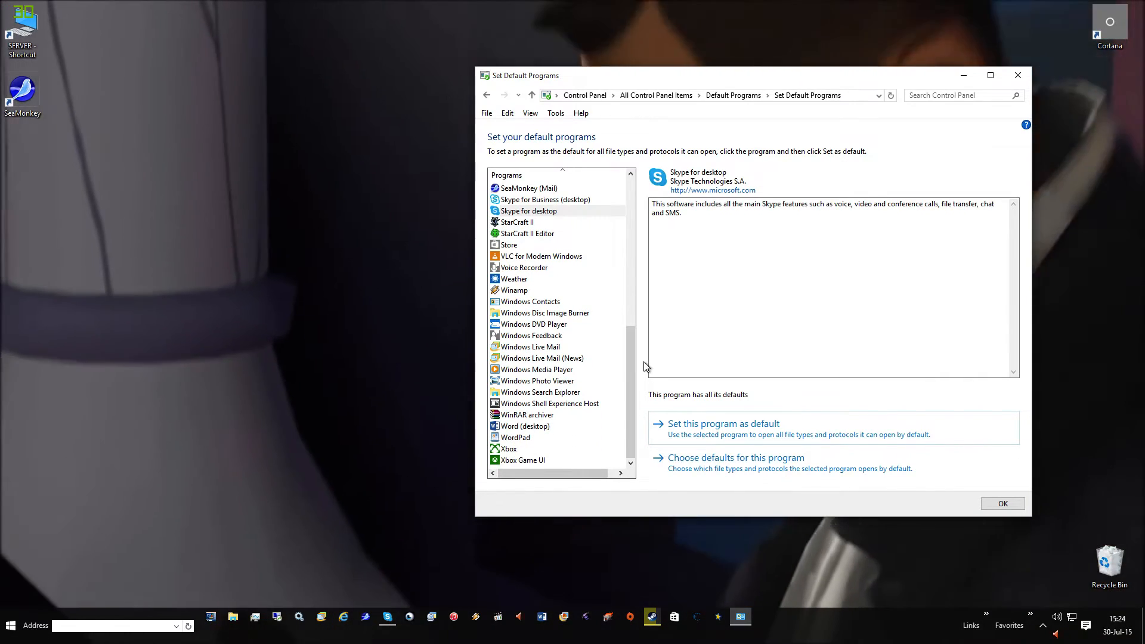
scroll("up", 3)
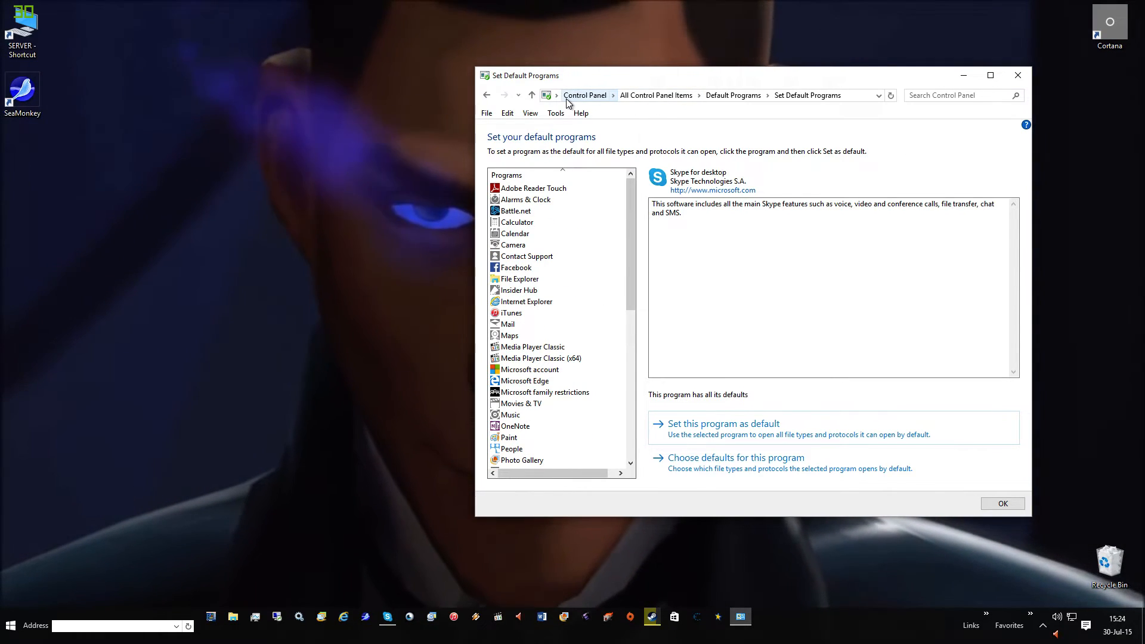
- Return to all Control Panel items and show the Programs and Features list
left_click(655, 95)
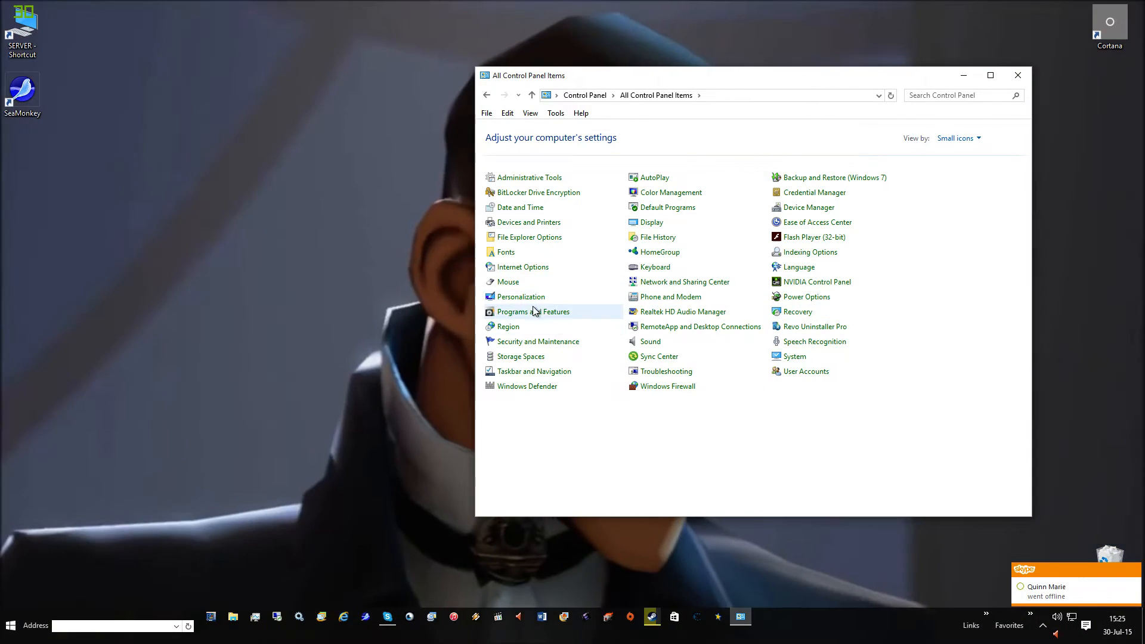
left_click(532, 311)
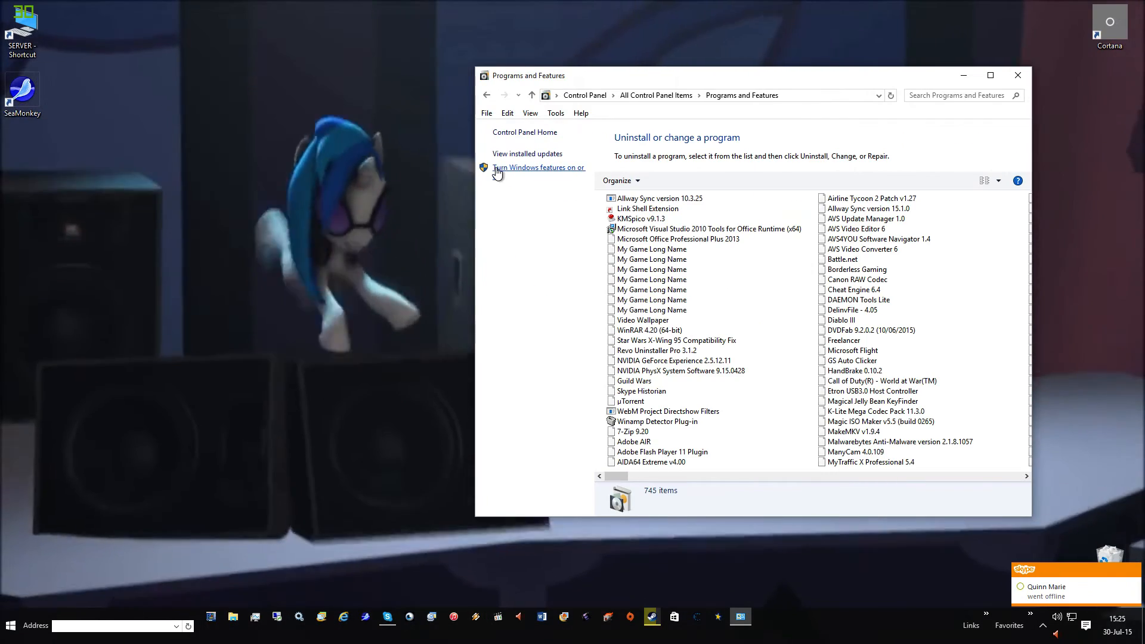
- Inspect the .NET Framework 4.6 Advanced Services feature group, cancel without changes and close Programs and Features
left_click(538, 167)
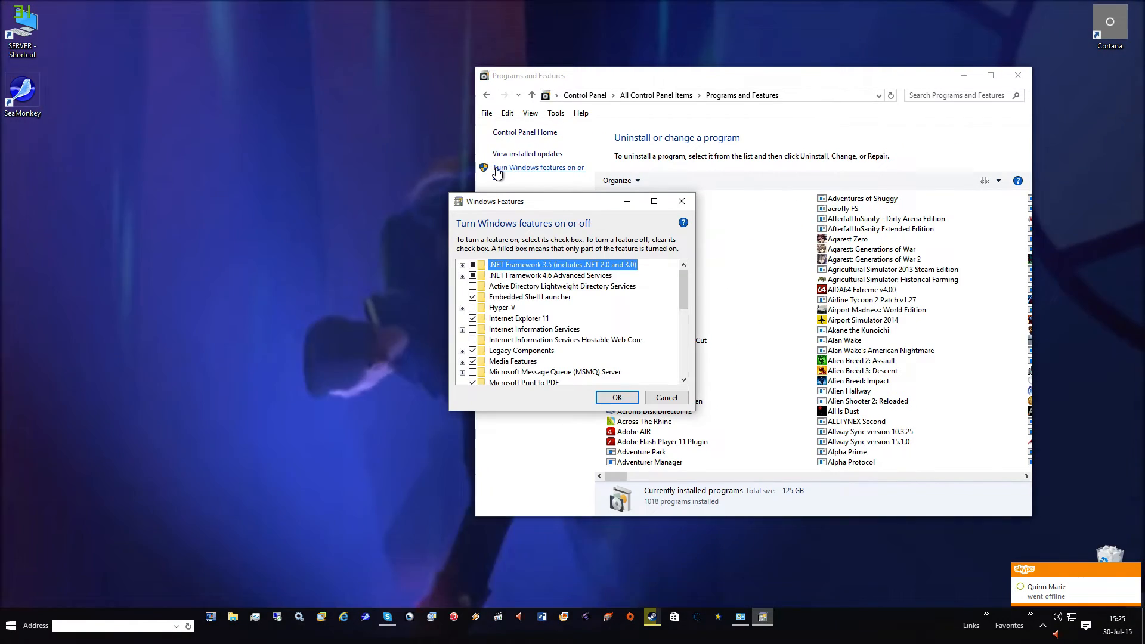
mouse_move(545, 270)
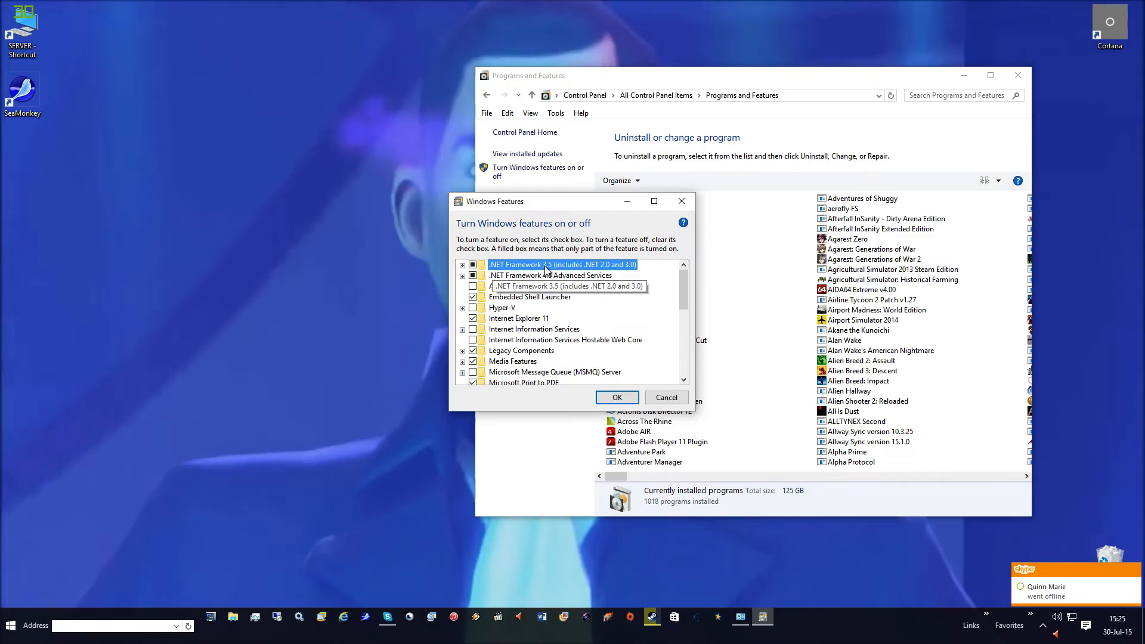
left_click(463, 276)
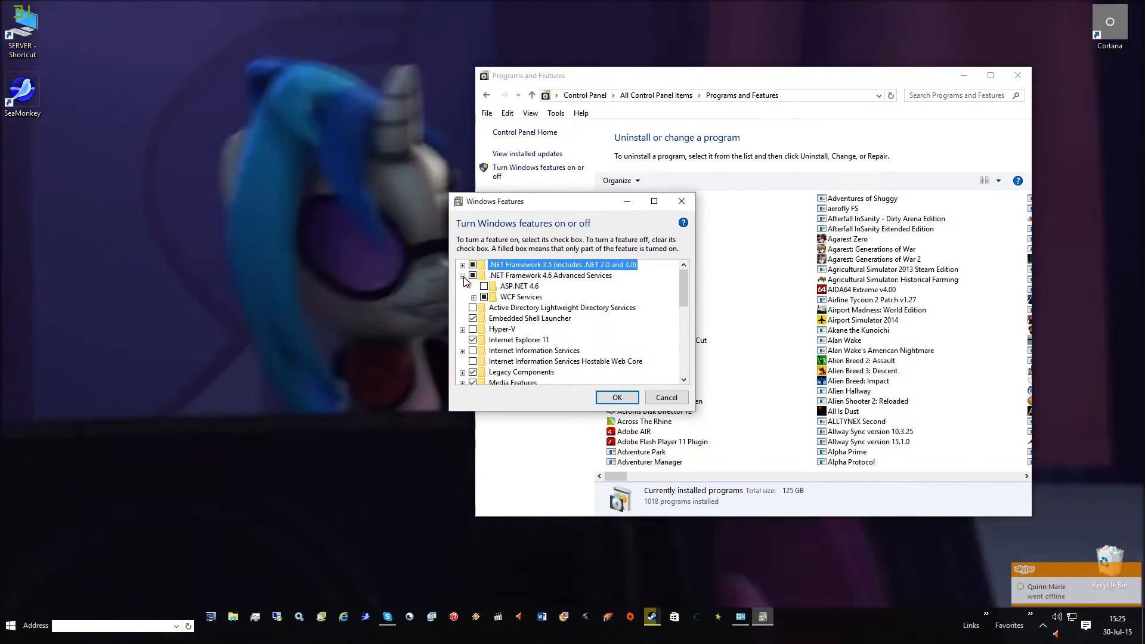
left_click(463, 265)
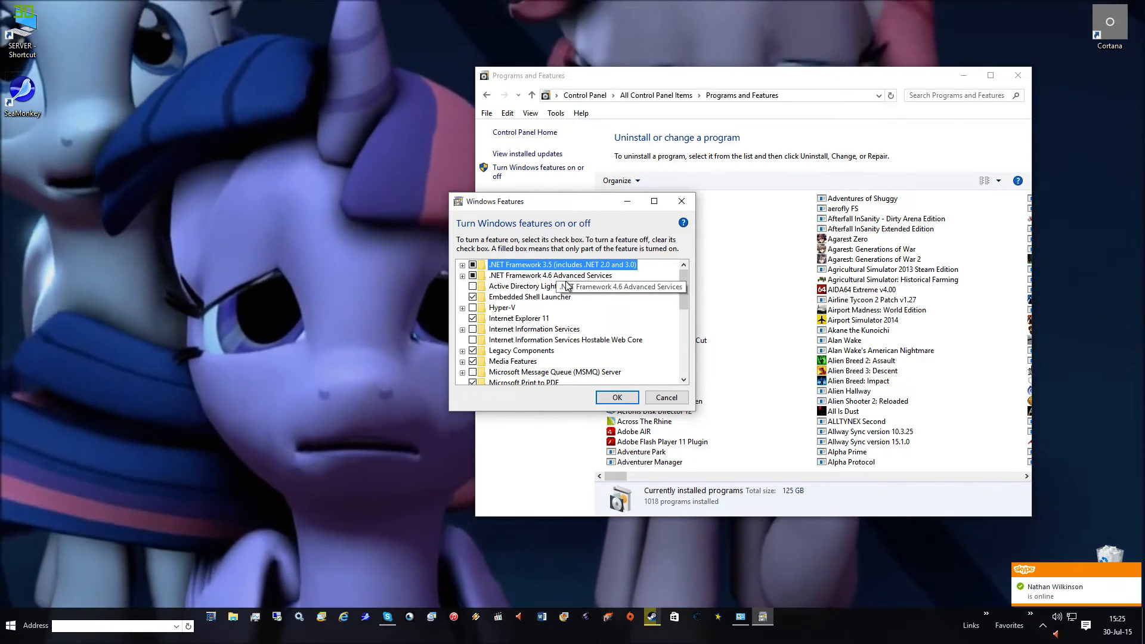
mouse_move(509, 328)
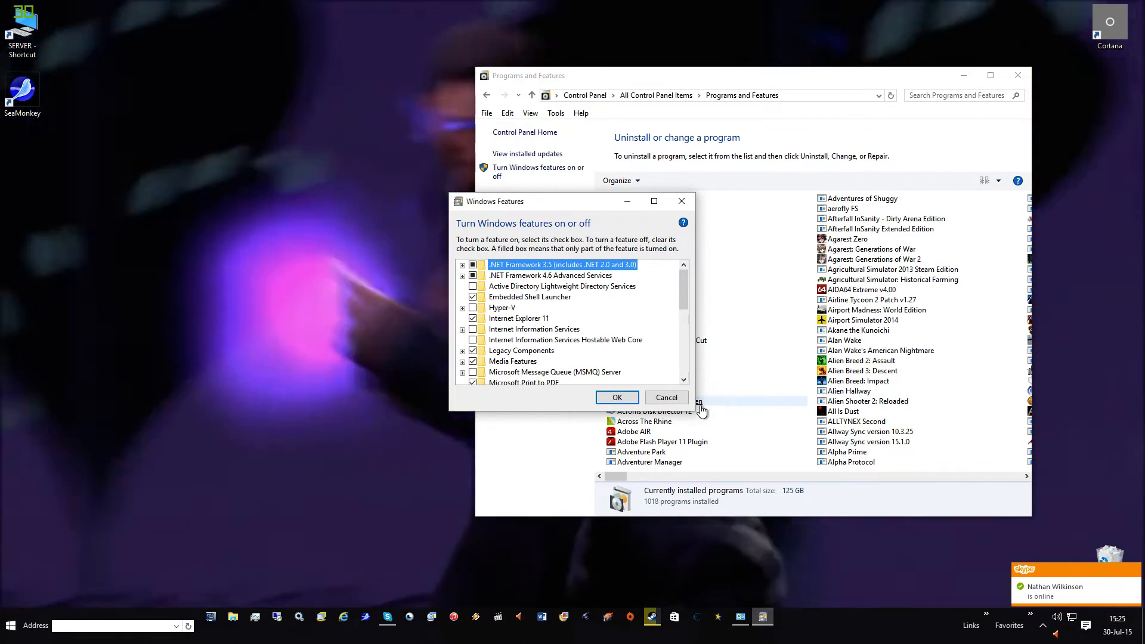
left_click(665, 397)
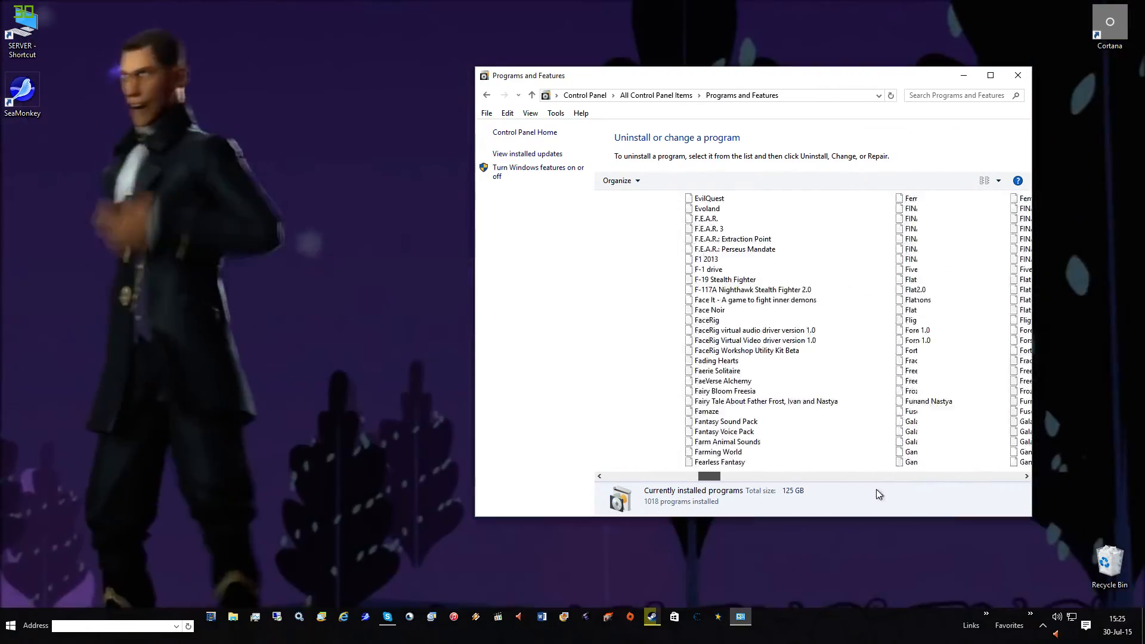
left_click(1017, 73)
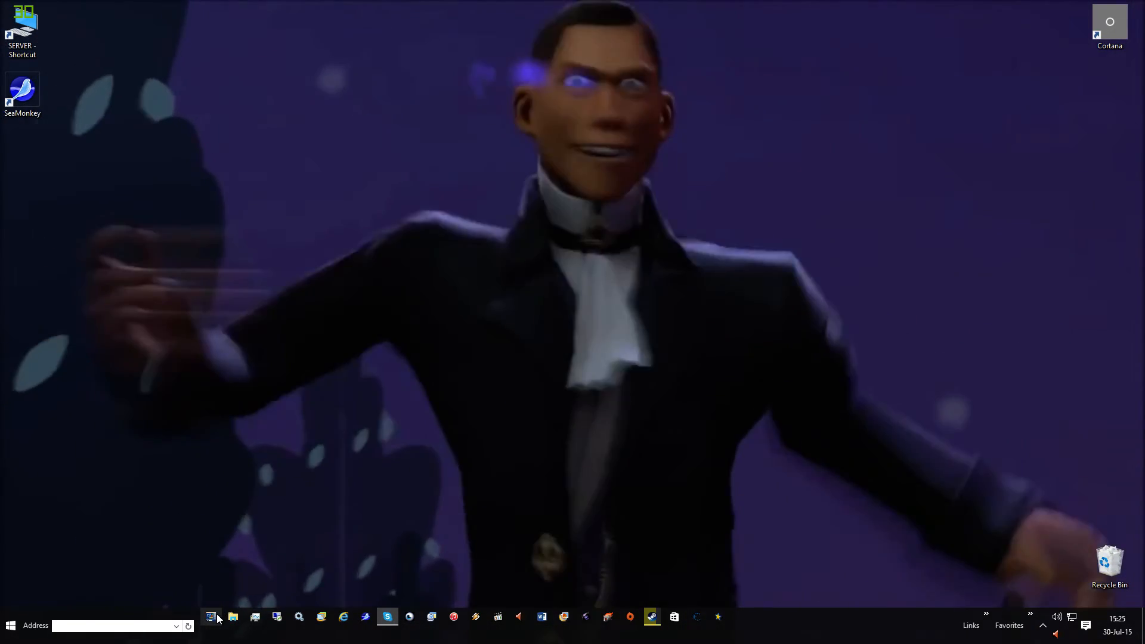
left_click(9, 625)
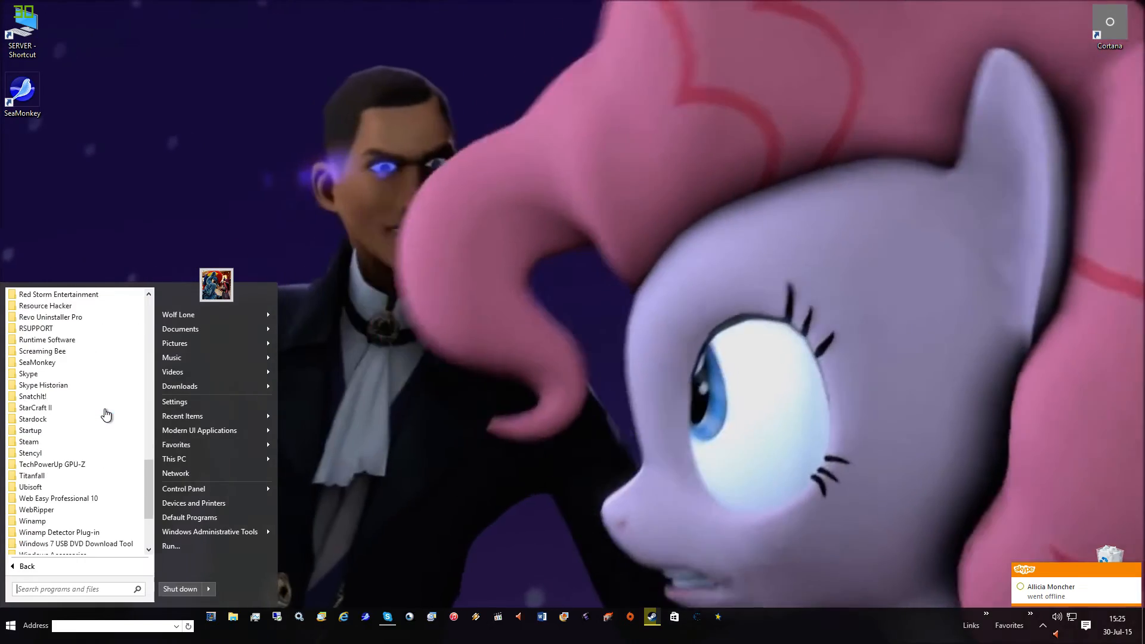
scroll("down", 3)
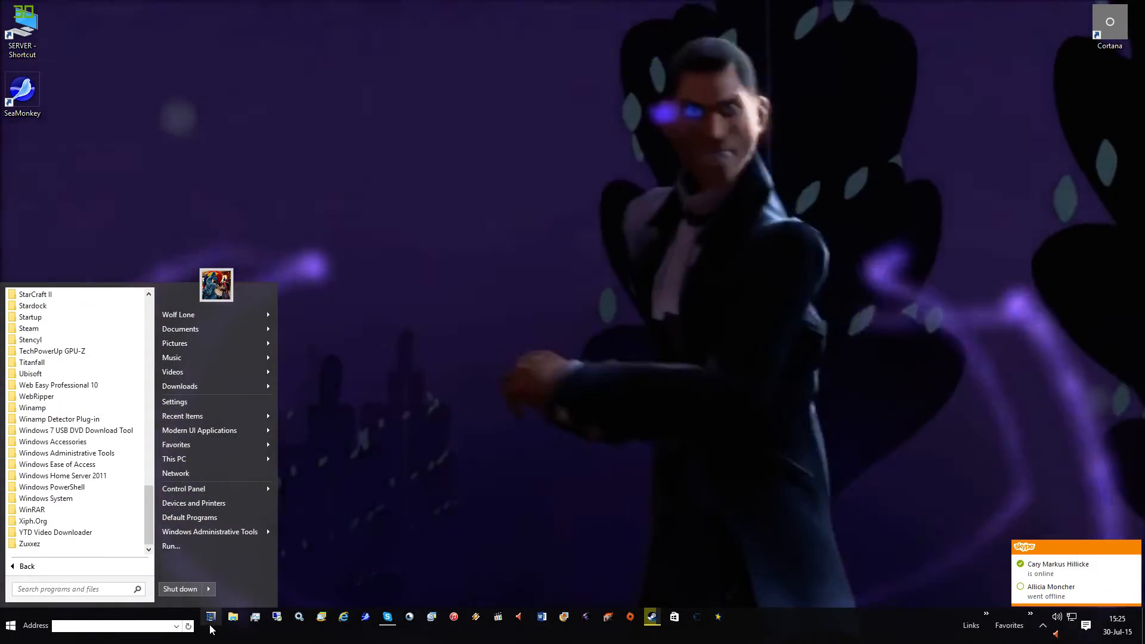
left_click(9, 625)
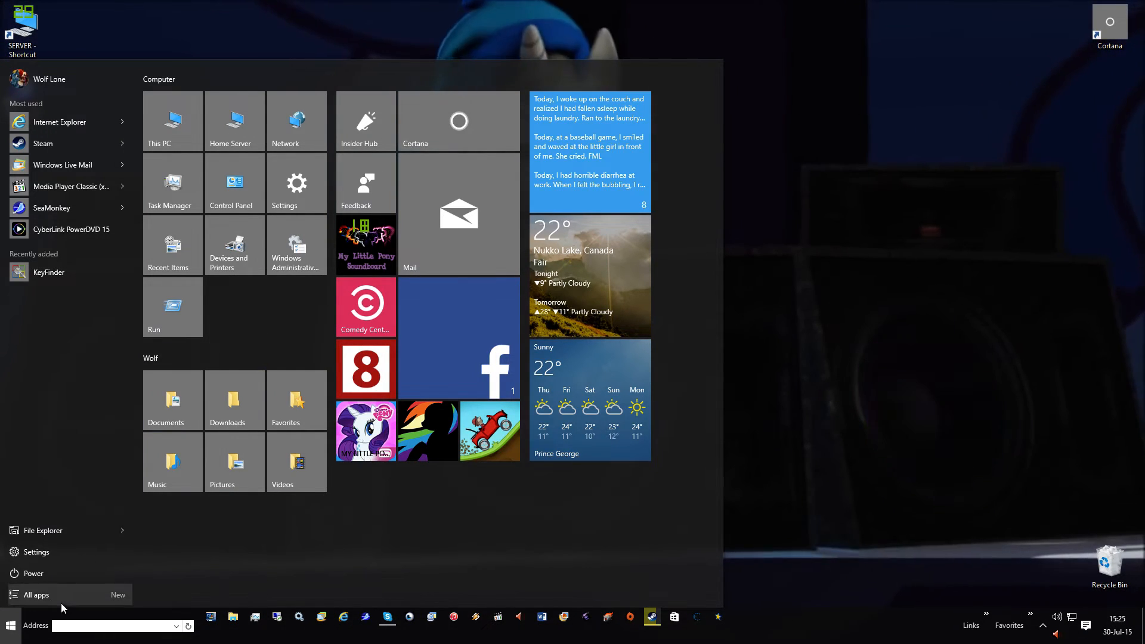
mouse_move(121, 307)
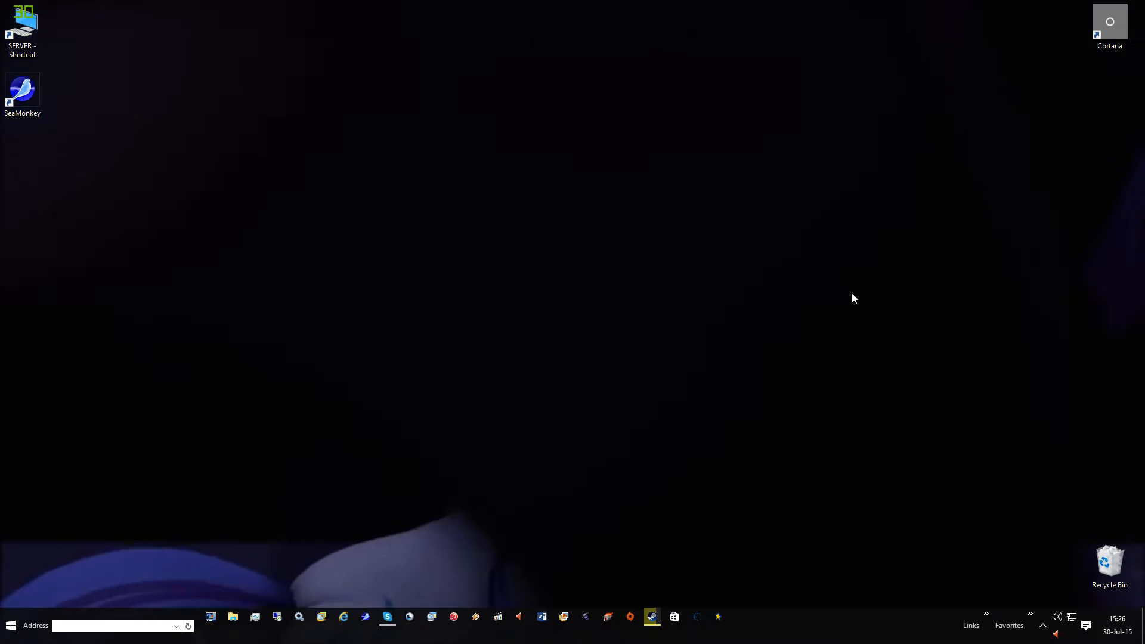
- Show the classic Start menu with its pinned programs and folder shortcuts
left_click(1009, 625)
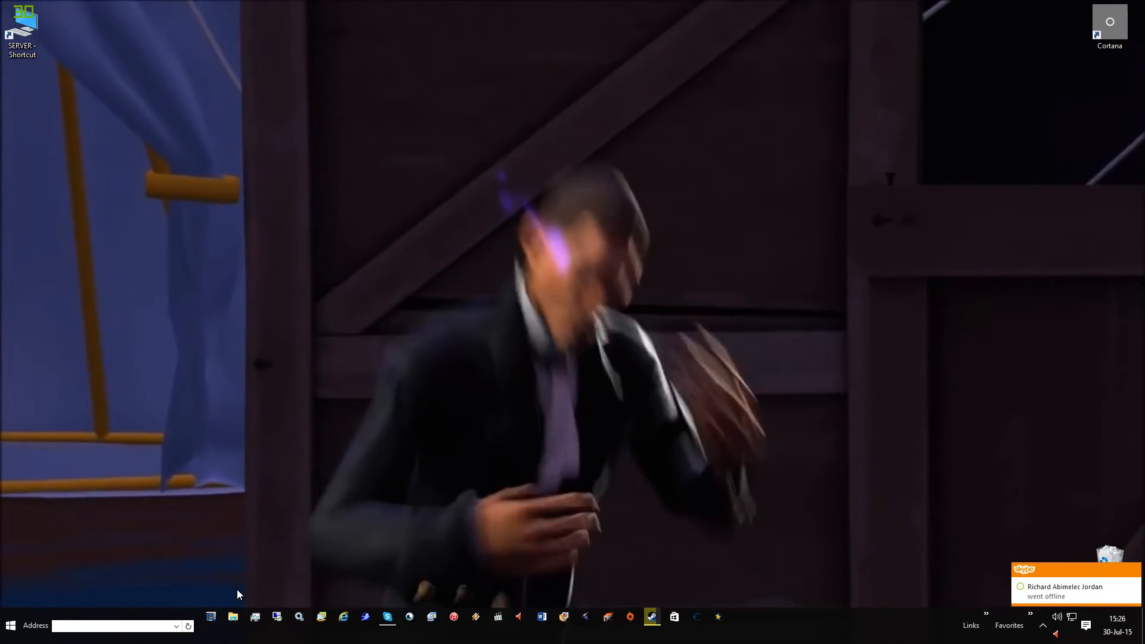
left_click(10, 625)
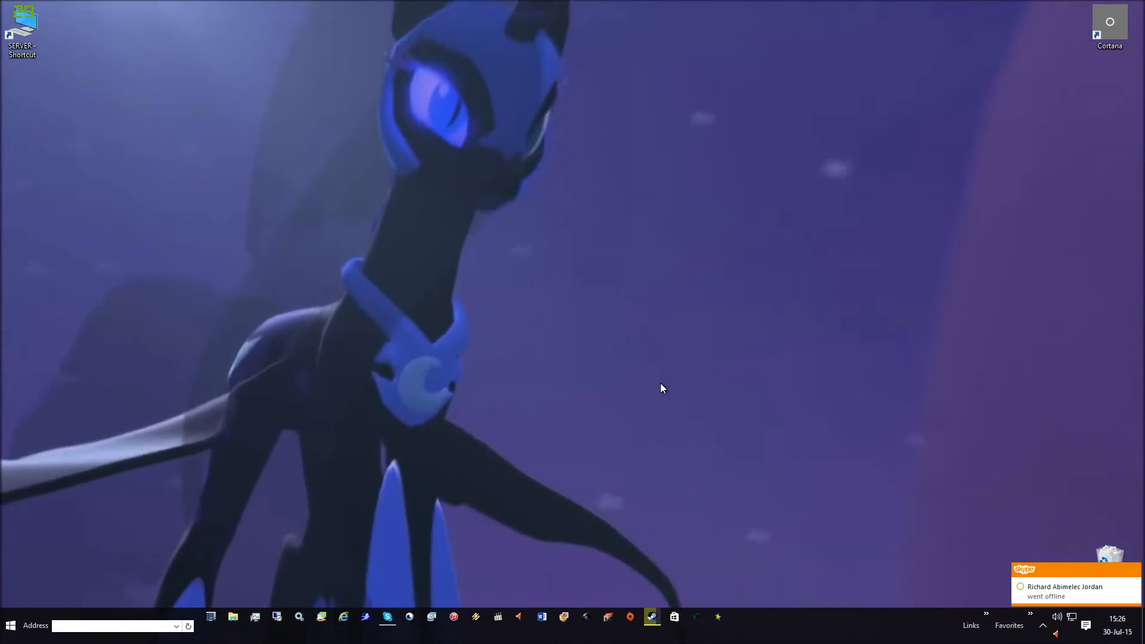
left_click(11, 625)
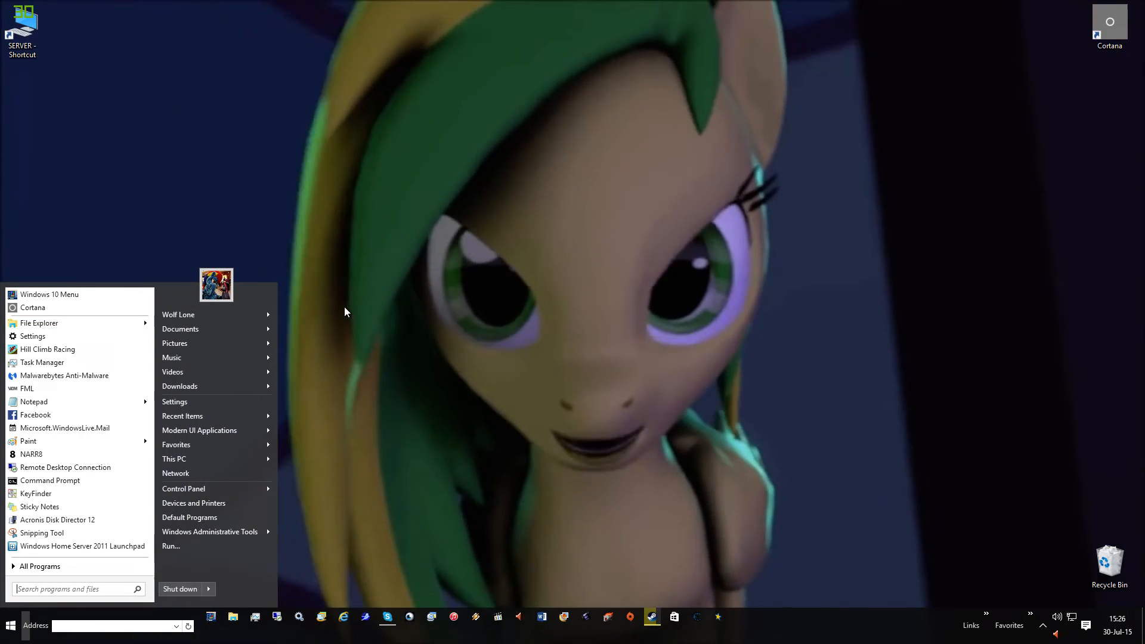
mouse_move(212, 385)
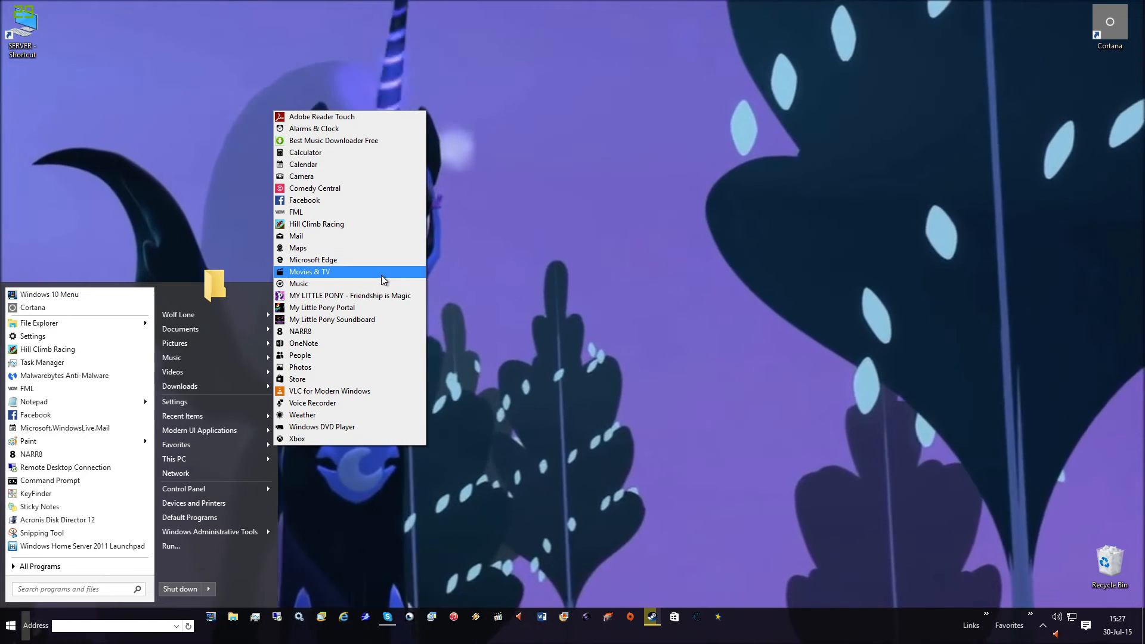
mouse_move(338, 248)
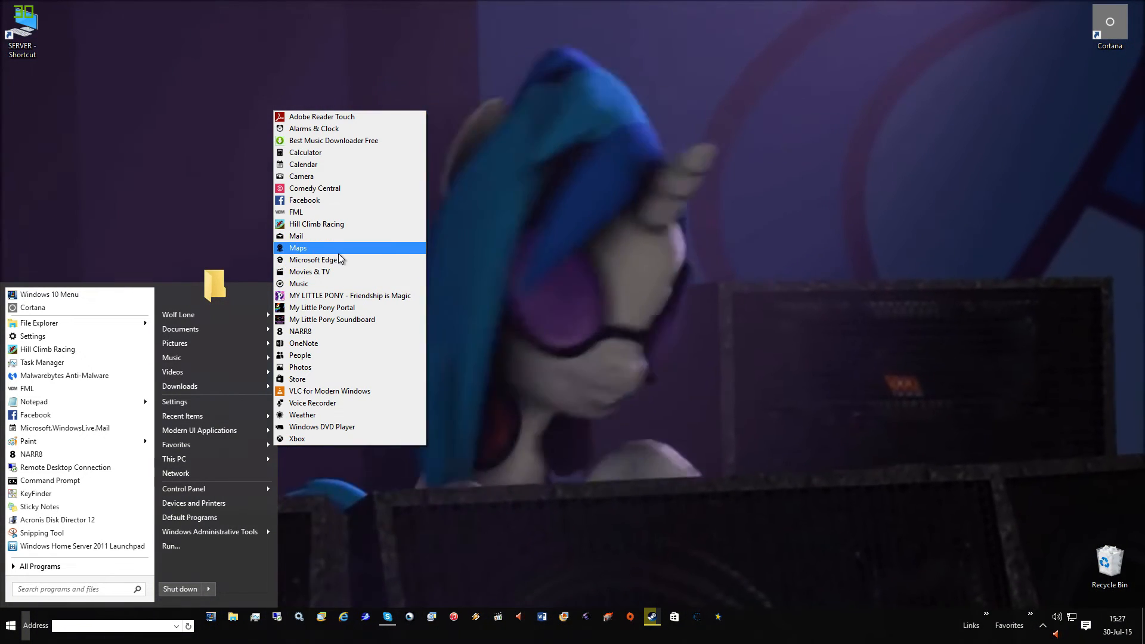
mouse_move(298, 284)
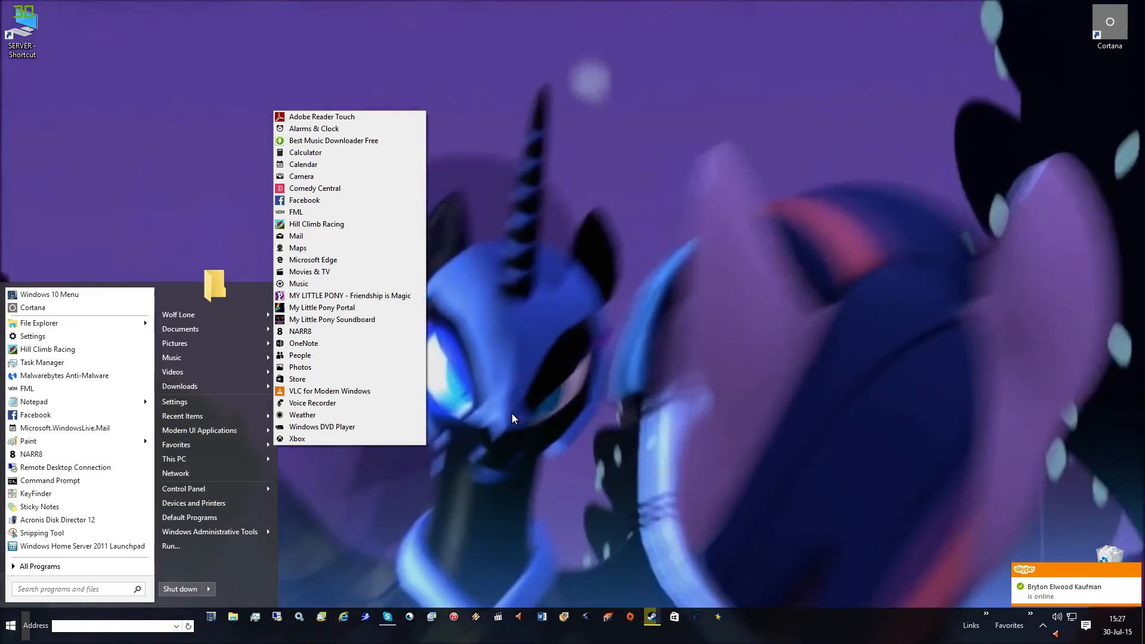
mouse_move(336, 427)
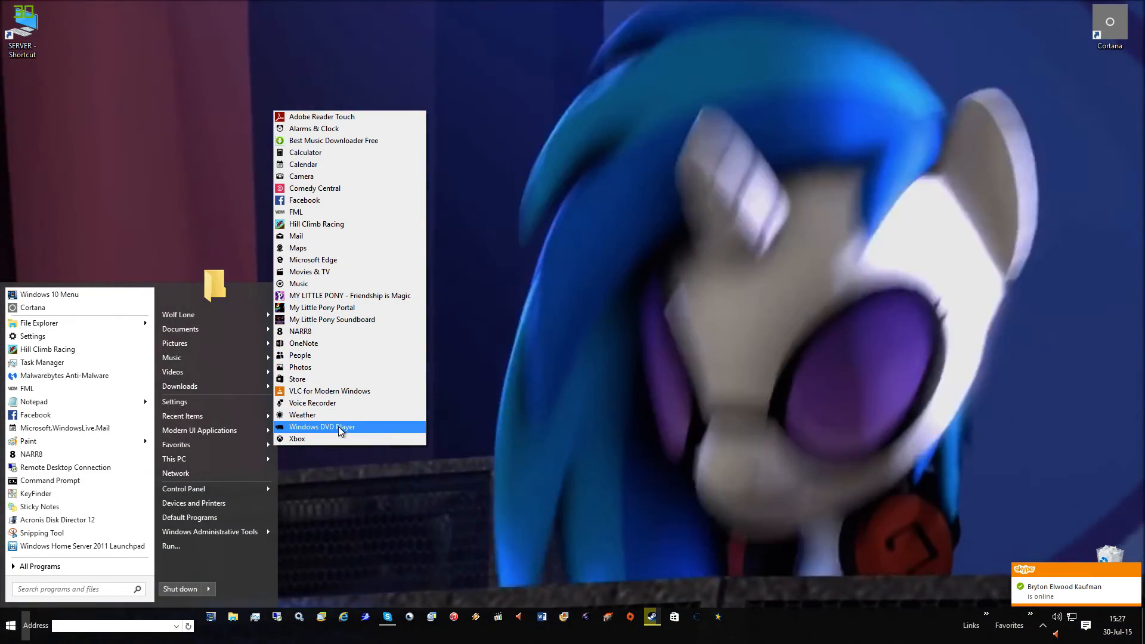
- Launch Windows DVD Player from the Modern UI Applications list
left_click(323, 427)
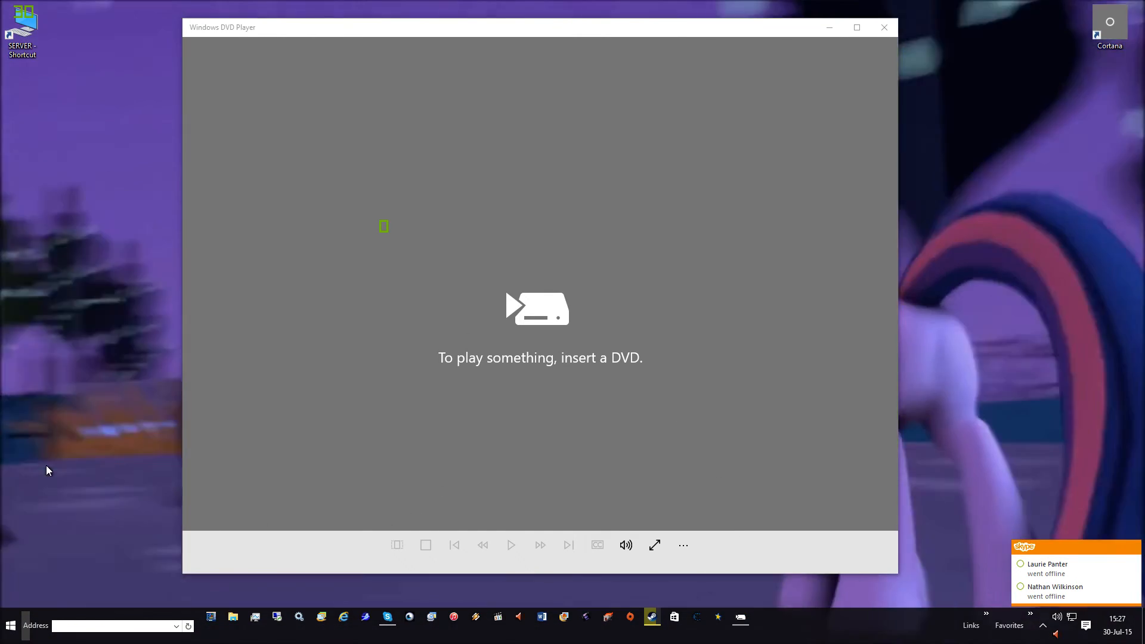
- Leave DVD Player awaiting a disc and bring up the Windows Settings home page
left_click(11, 626)
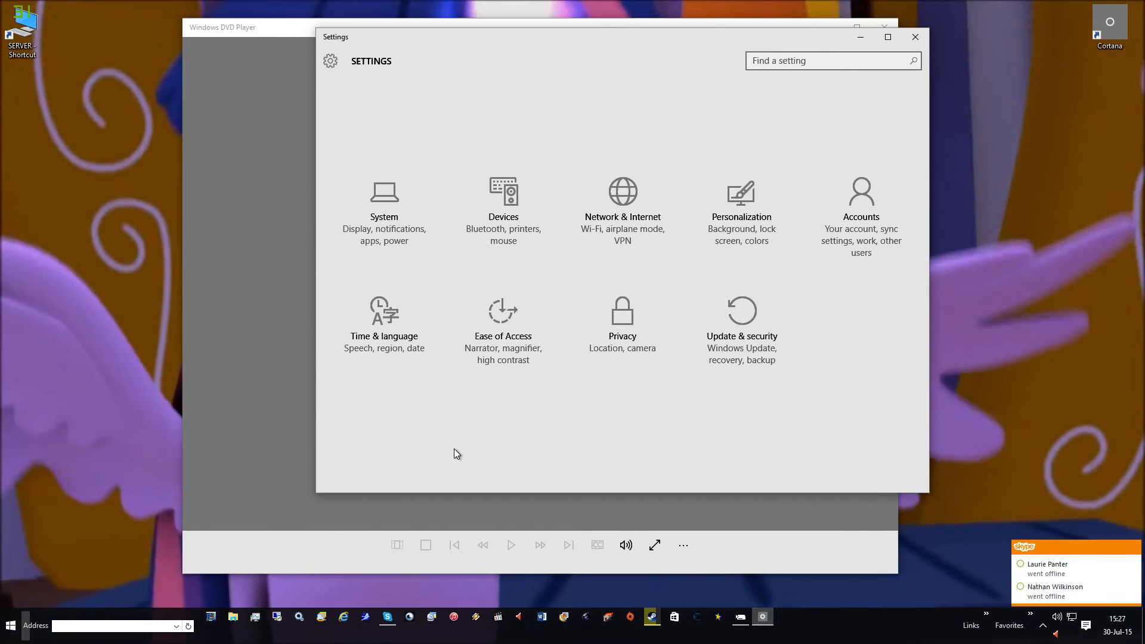
- Review the installed optional features in Settings, including Insider Hub
left_click(384, 204)
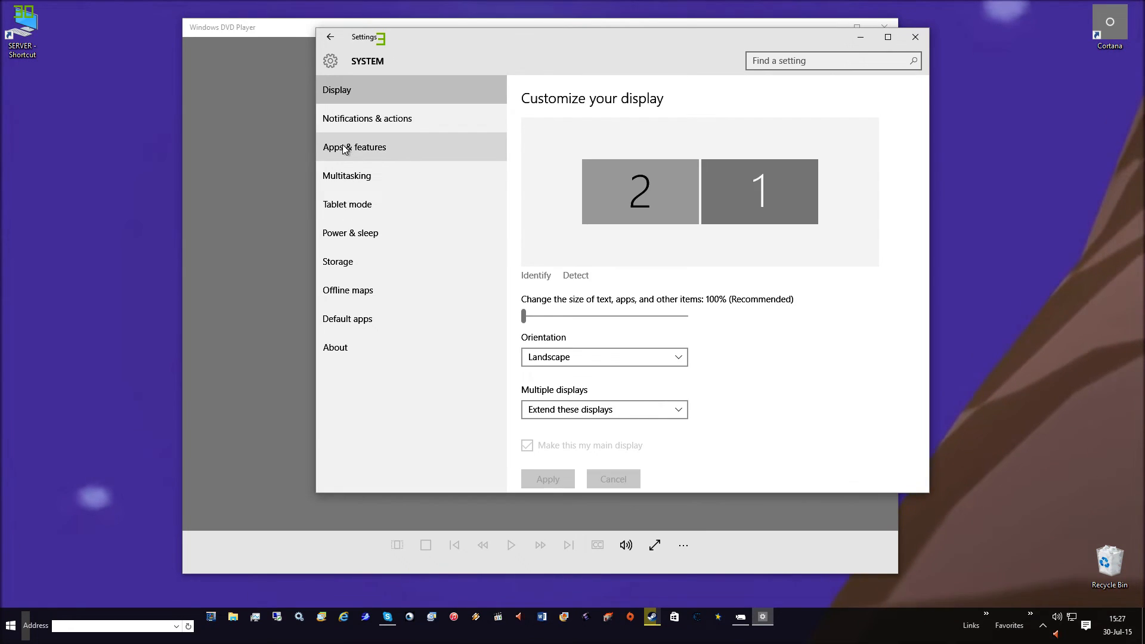
left_click(354, 147)
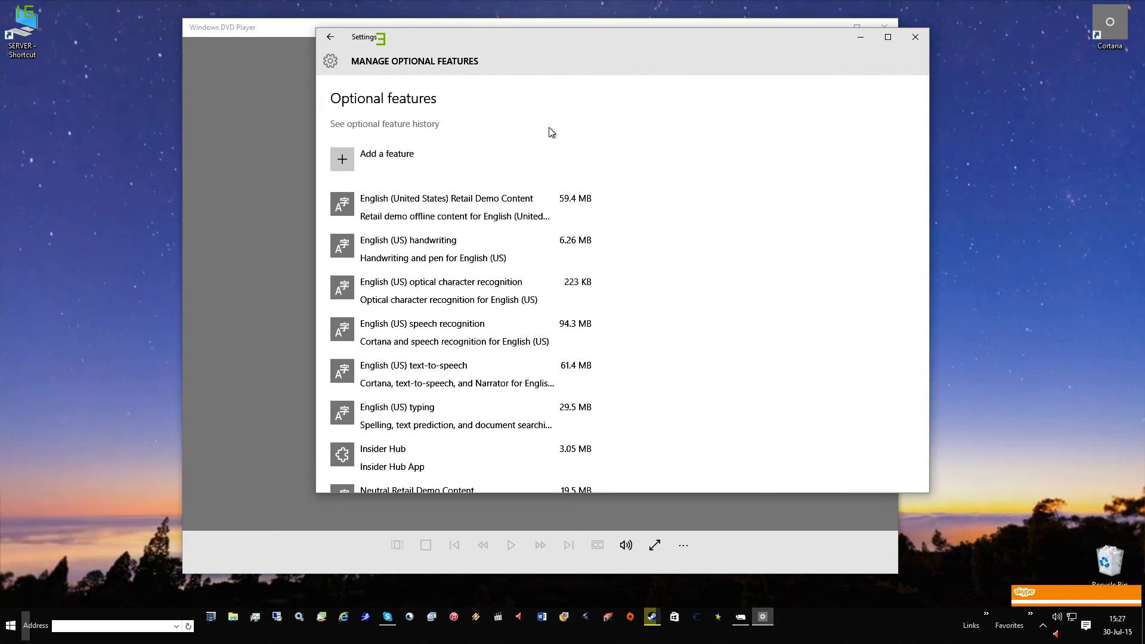
scroll("down", 3)
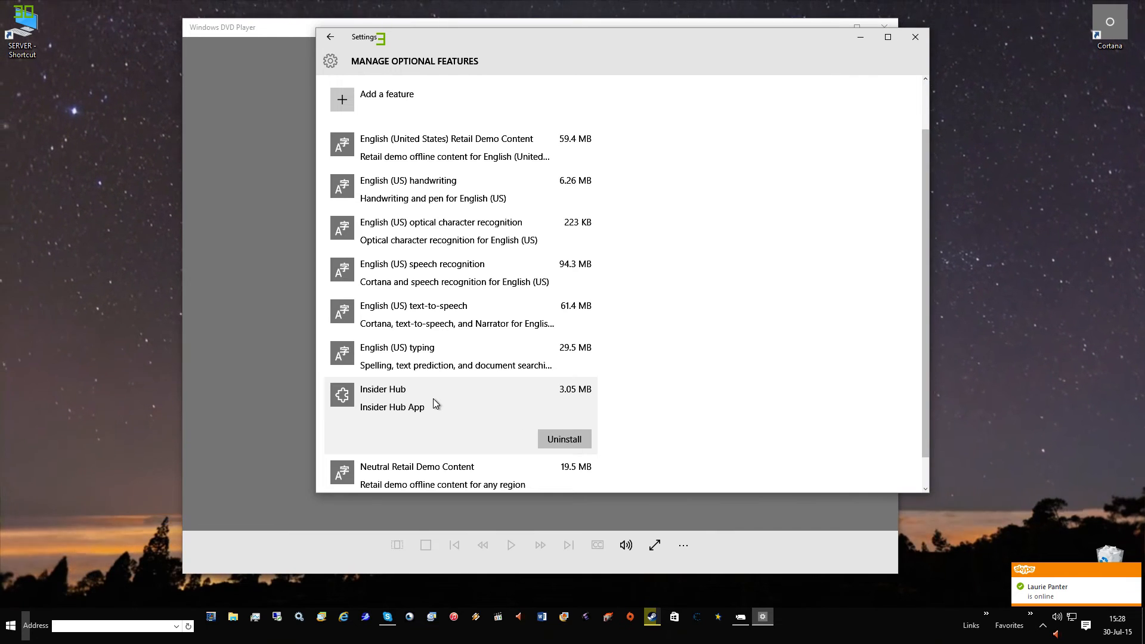
- Browse the list of features available to add, then close Settings
left_click(386, 99)
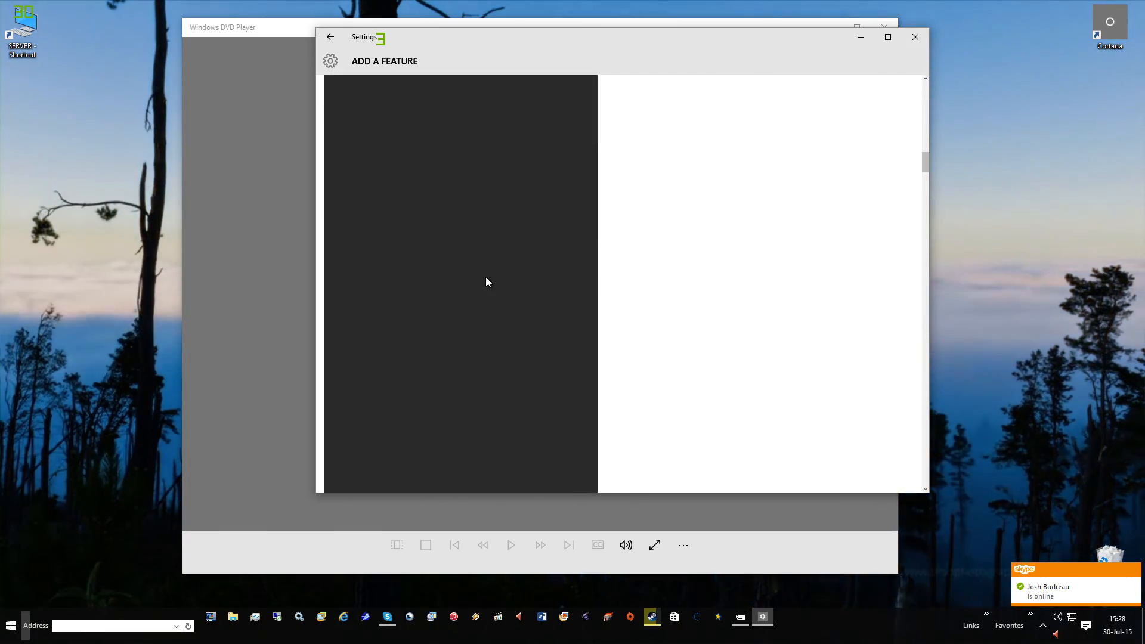
scroll("down", 3)
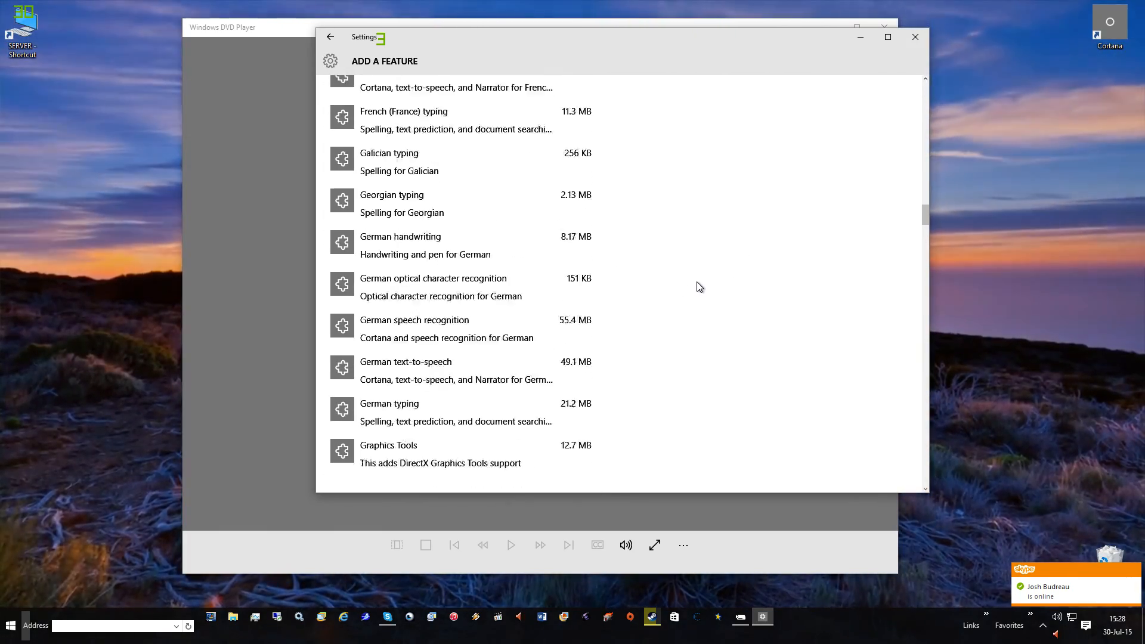
scroll("down", 3)
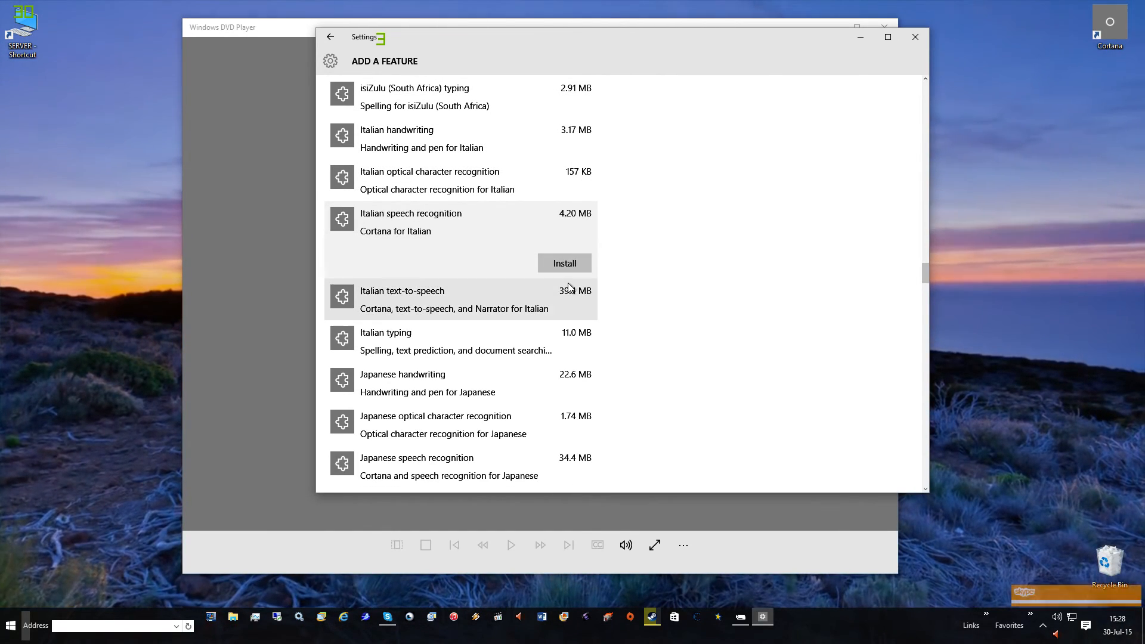
left_click(913, 37)
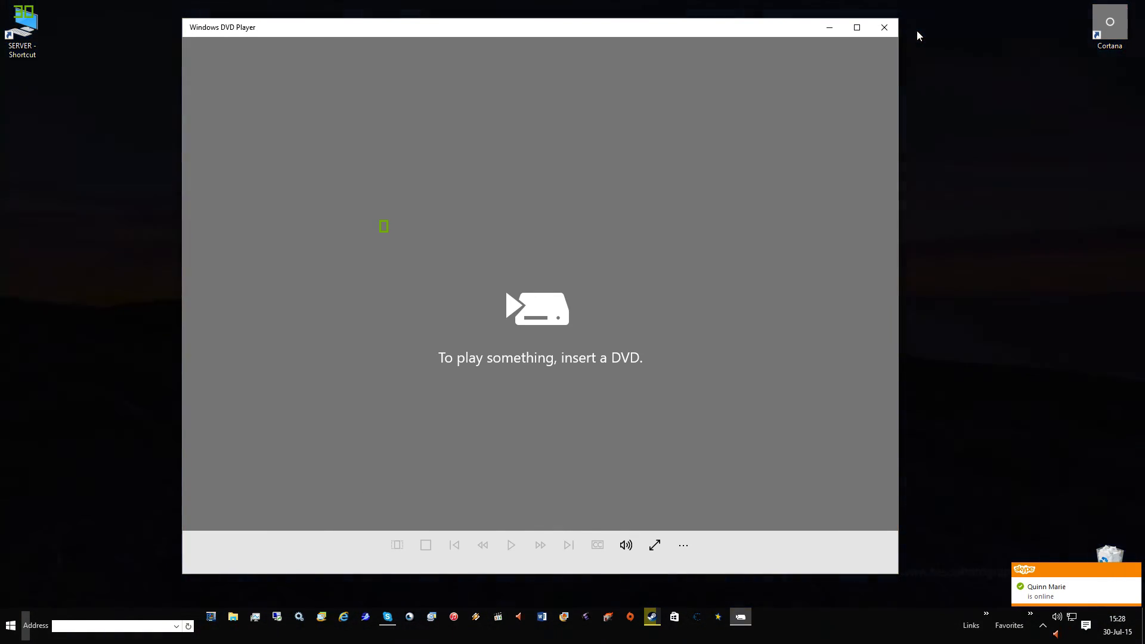
- Launch Insider Hub from Start and look through its Quests list
left_click(9, 625)
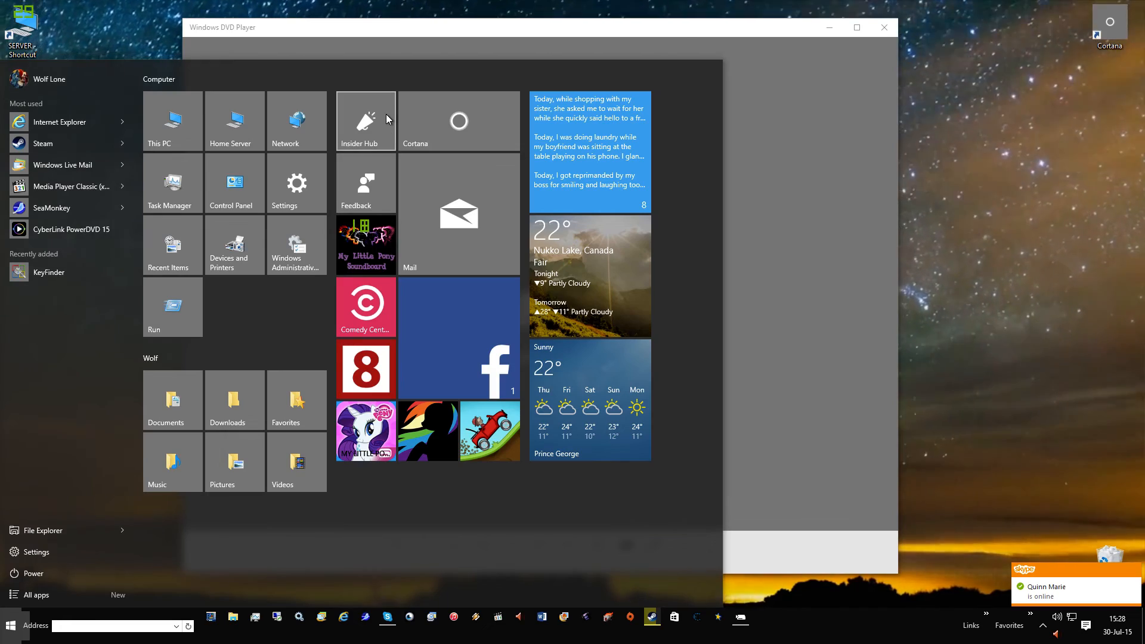
left_click(365, 119)
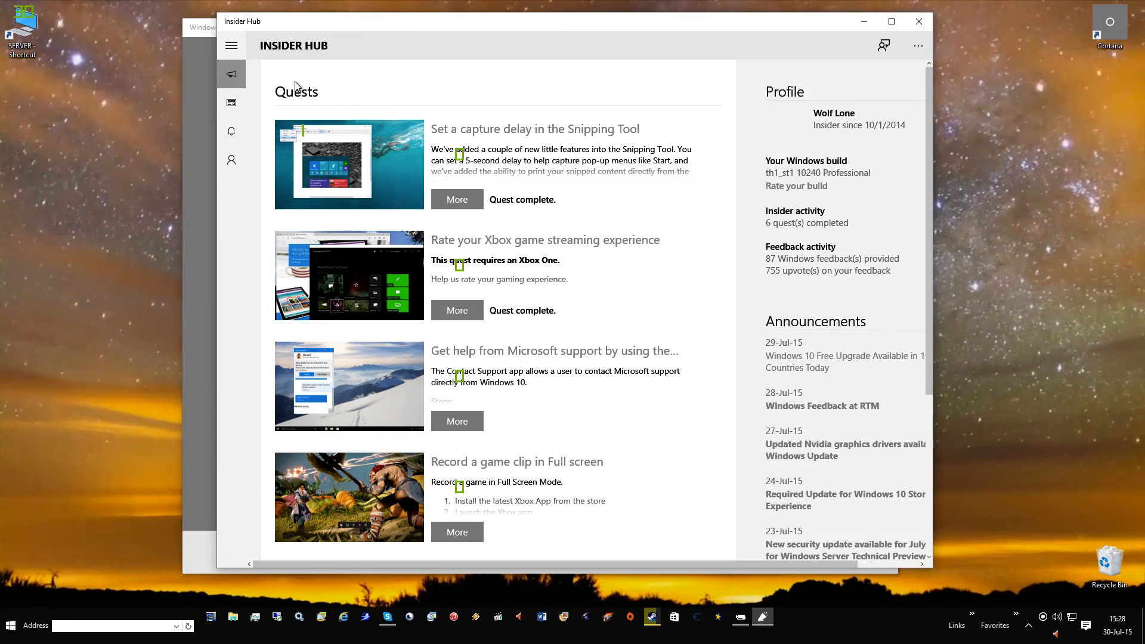
scroll("down", 3)
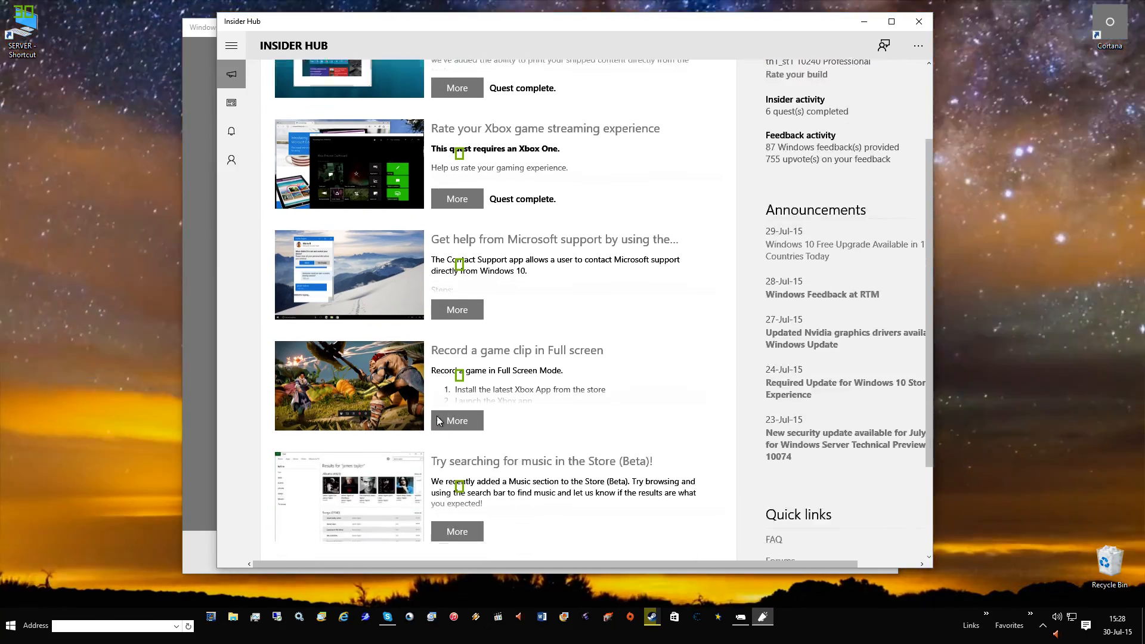
scroll("up", 3)
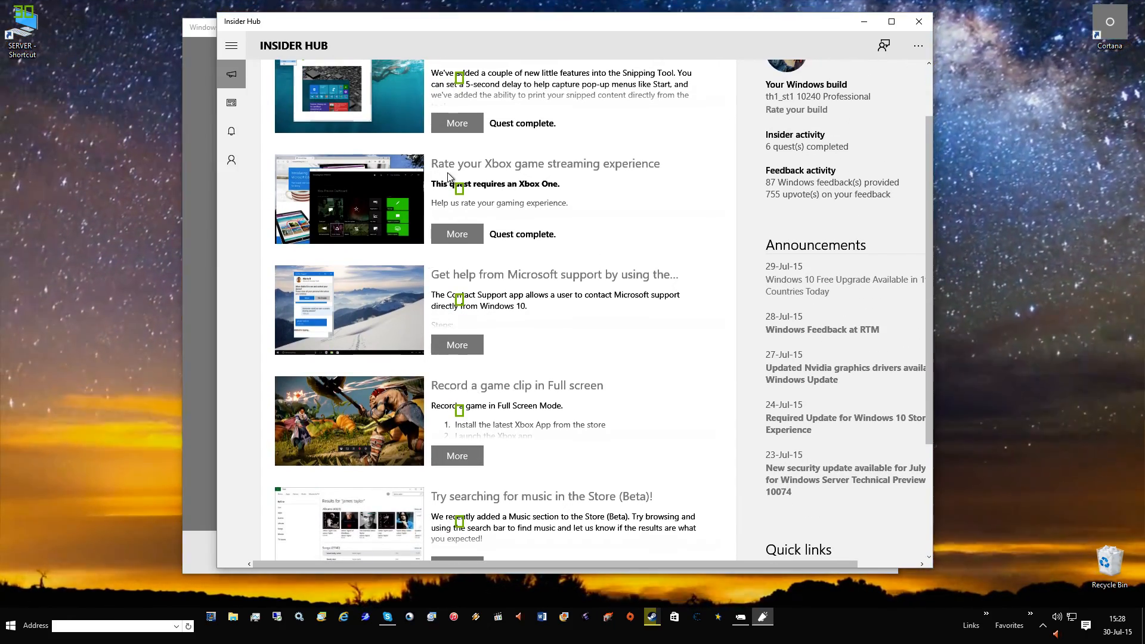
scroll("up", 3)
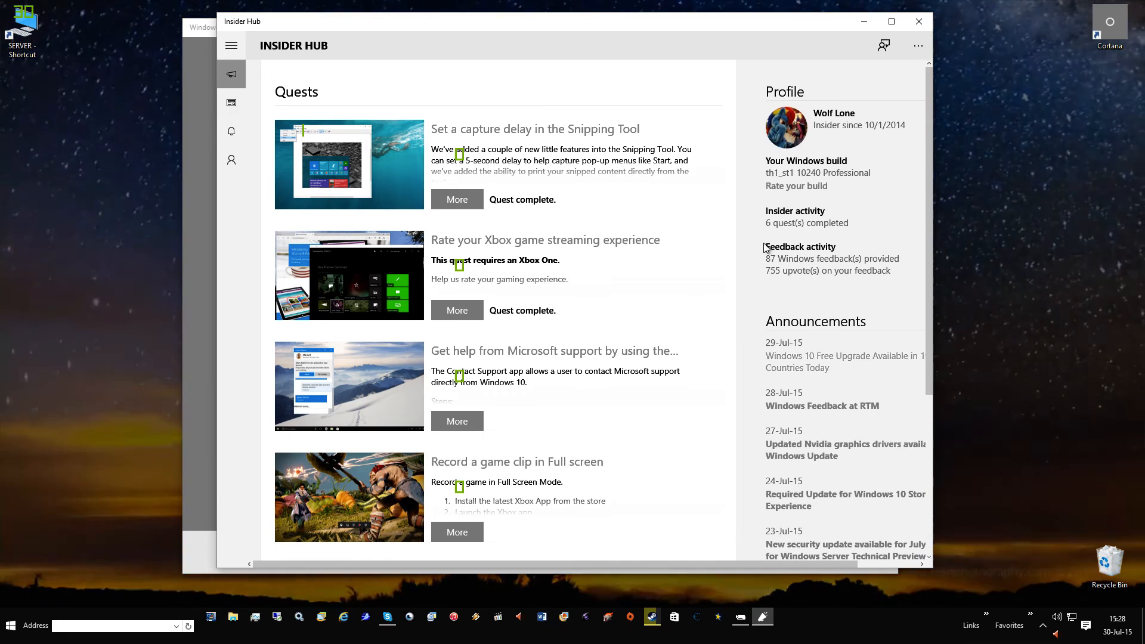
- Read the Insider announcements and alerts, then go to the Insider profile
left_click(845, 361)
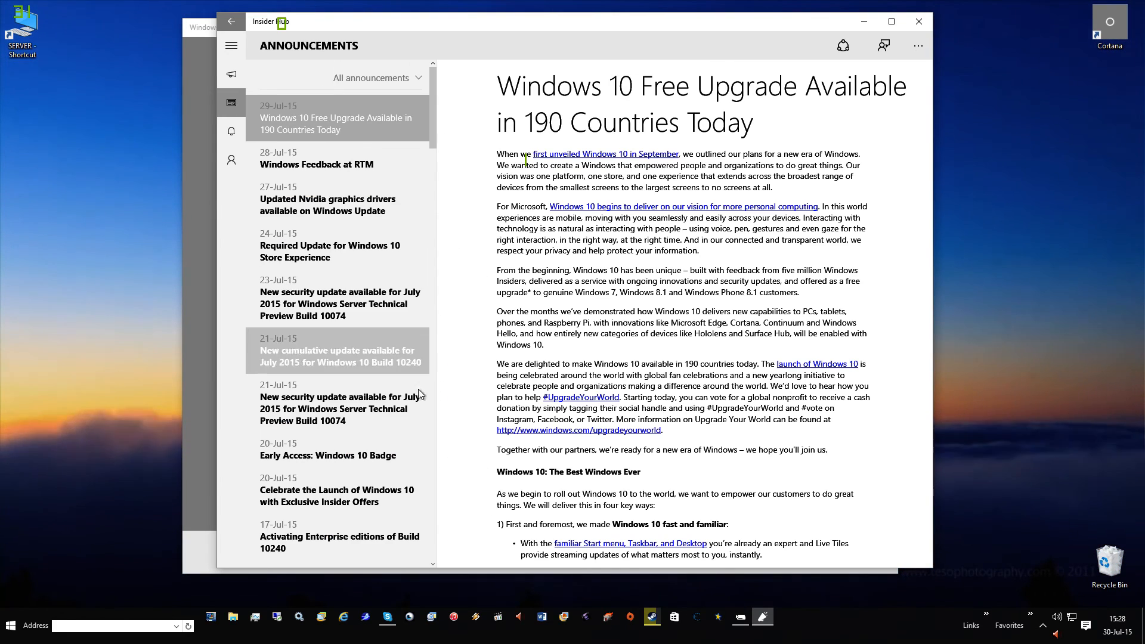
left_click(231, 131)
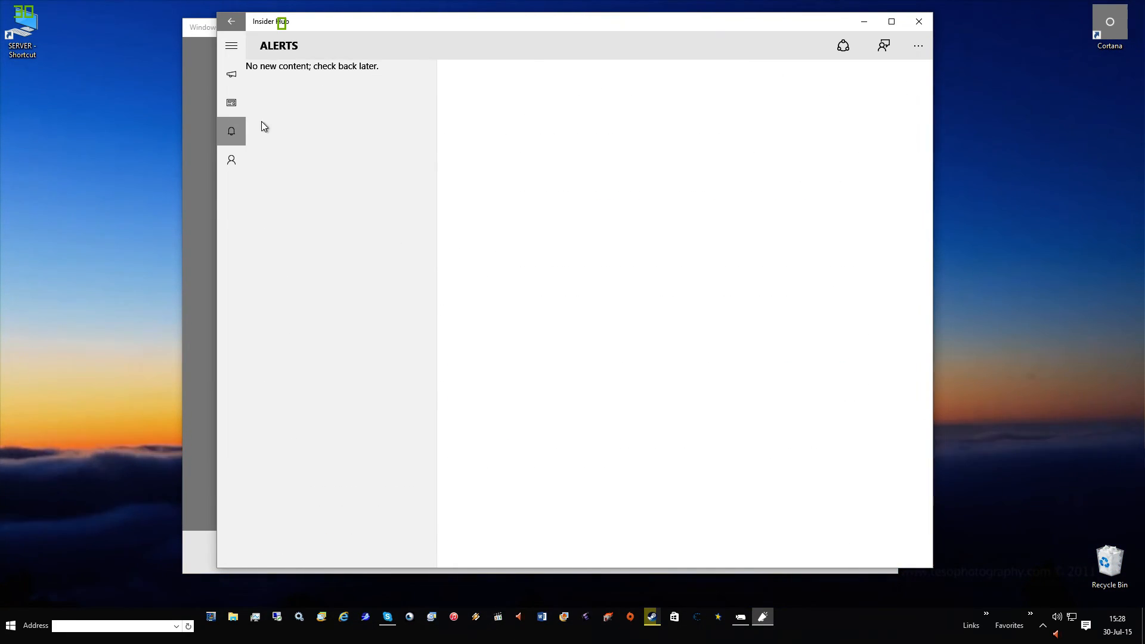
mouse_move(239, 177)
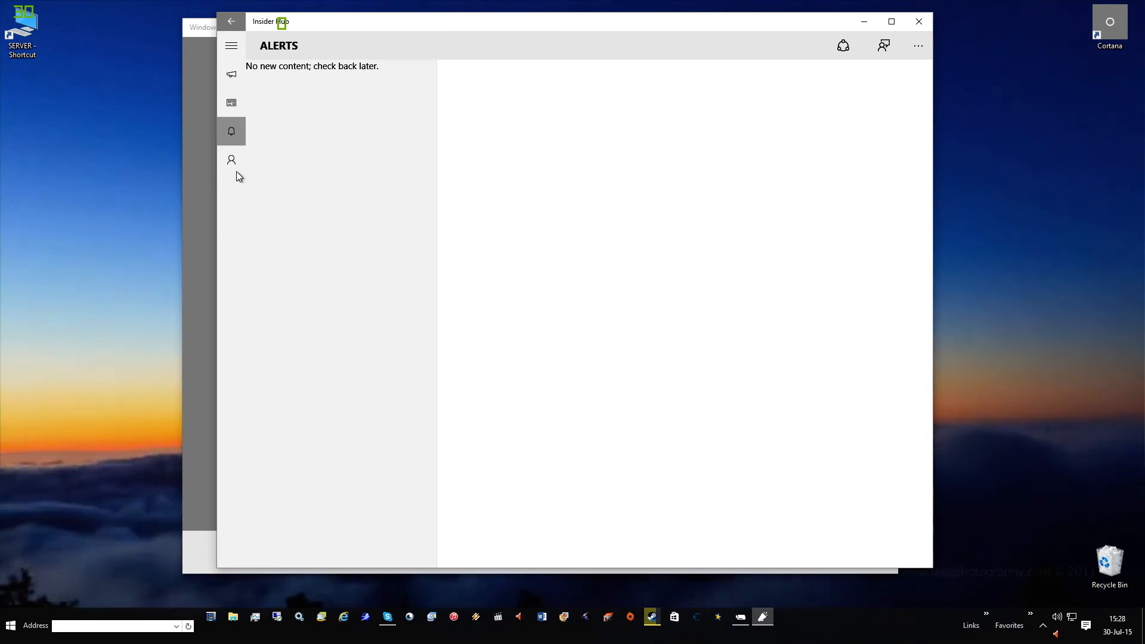
mouse_move(230, 162)
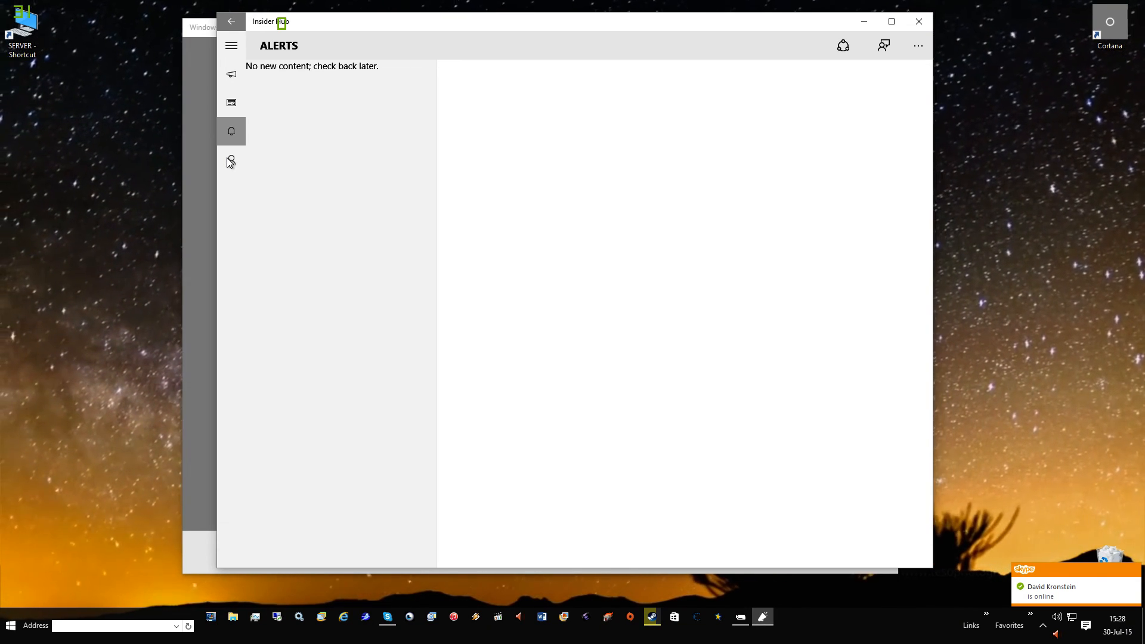
left_click(230, 160)
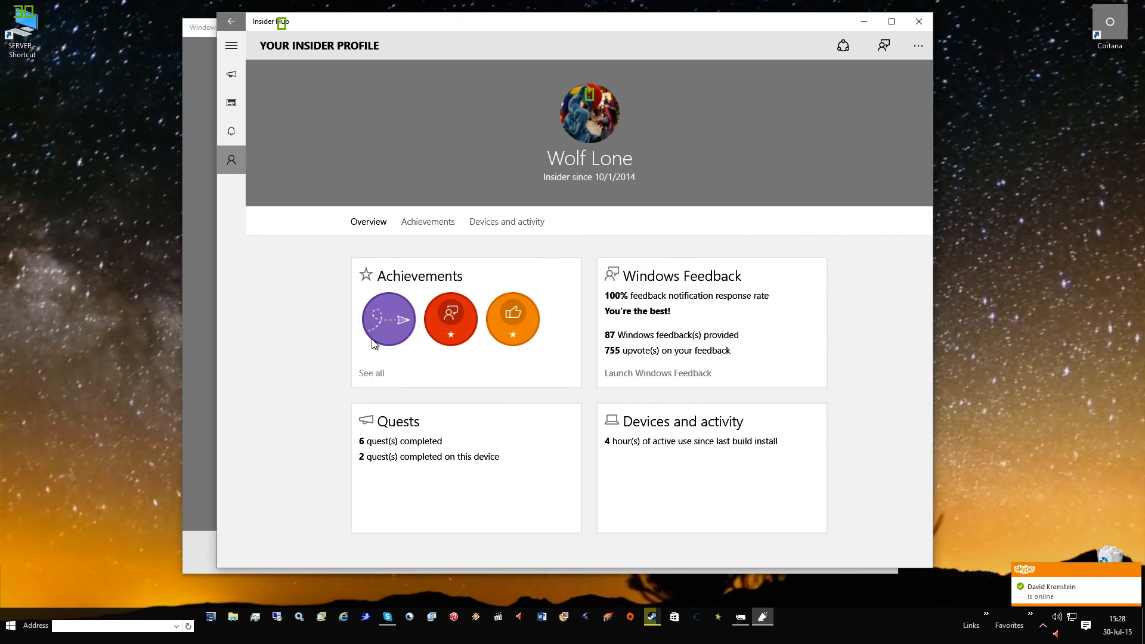
- View profile achievements and devices-and-activity status confirming build 10240 is latest
left_click(429, 222)
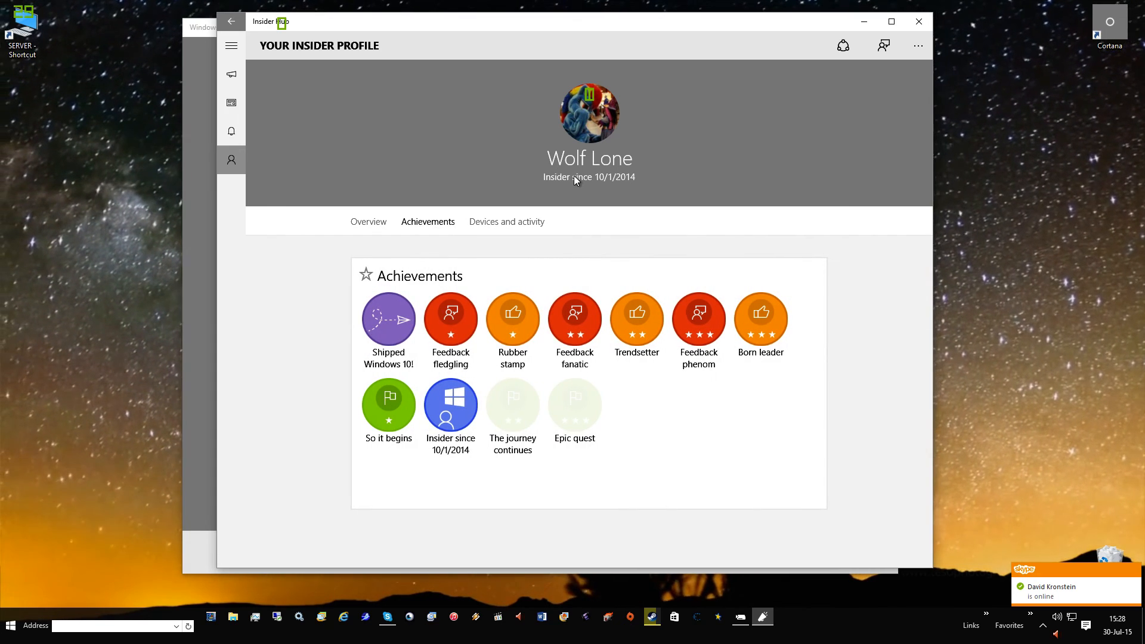
mouse_move(753, 393)
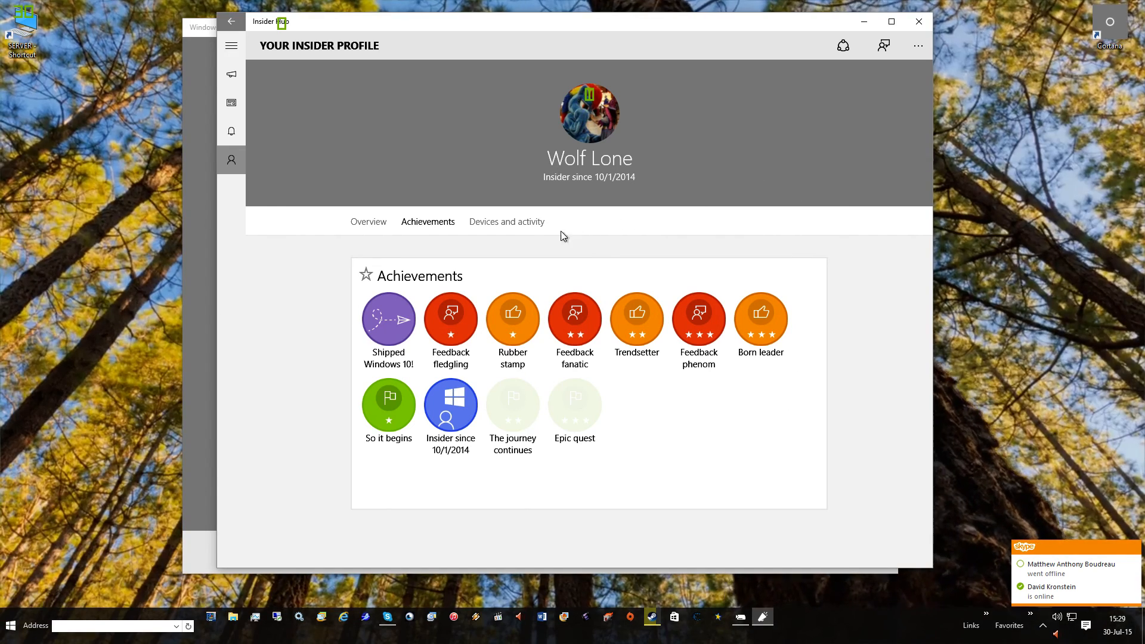
left_click(506, 222)
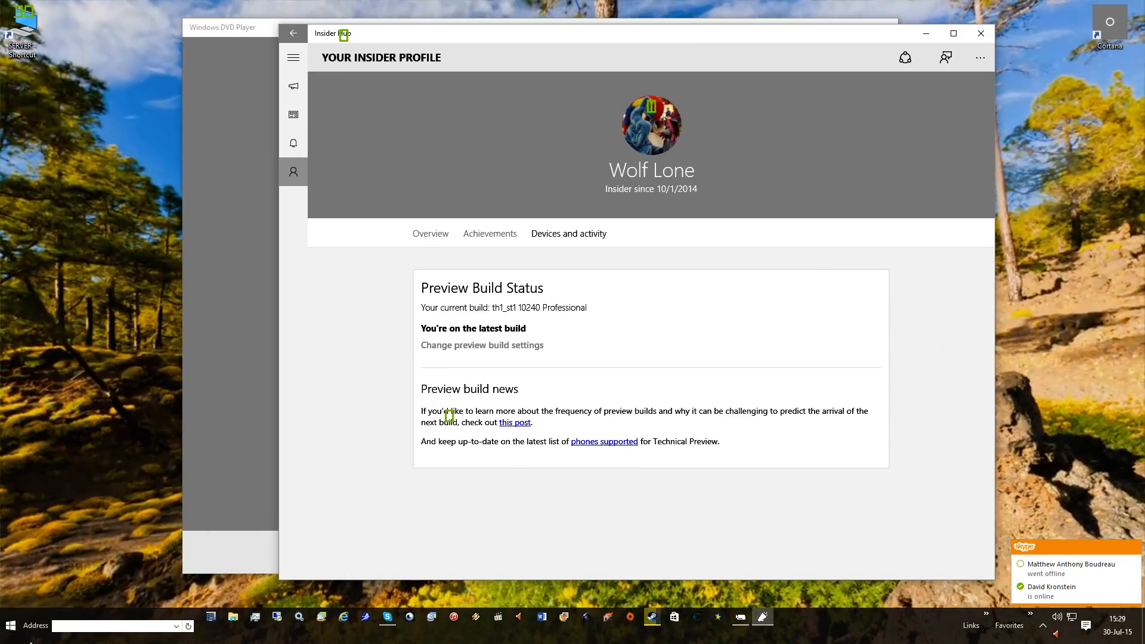
left_click(10, 626)
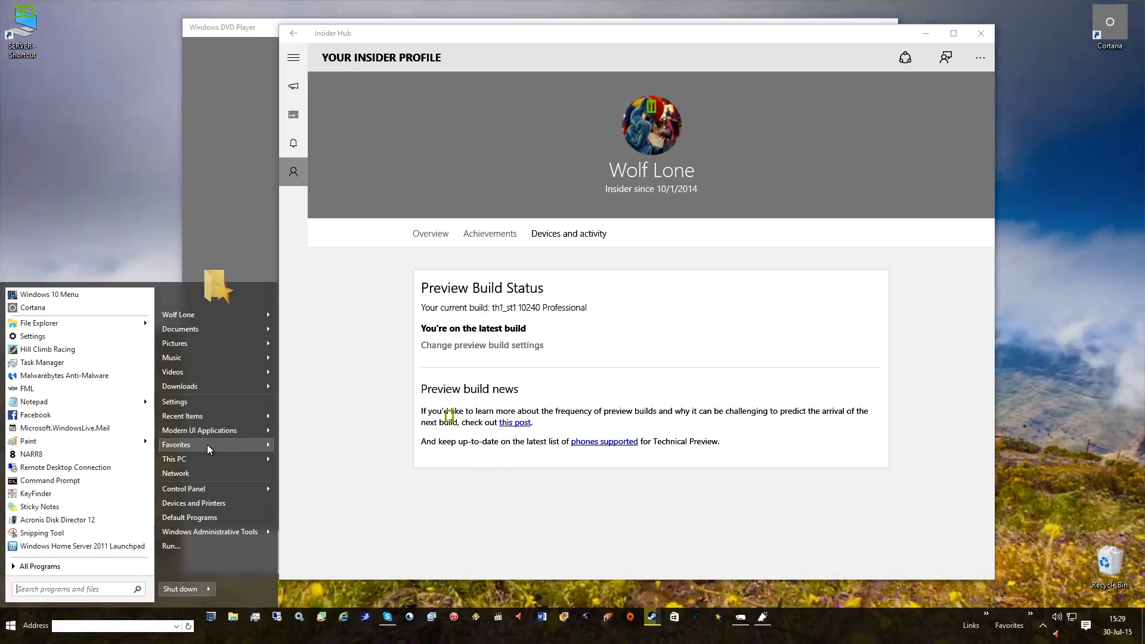
- Launch Windows Feedback from the Start tiles and browse its Trending list
left_click(199, 429)
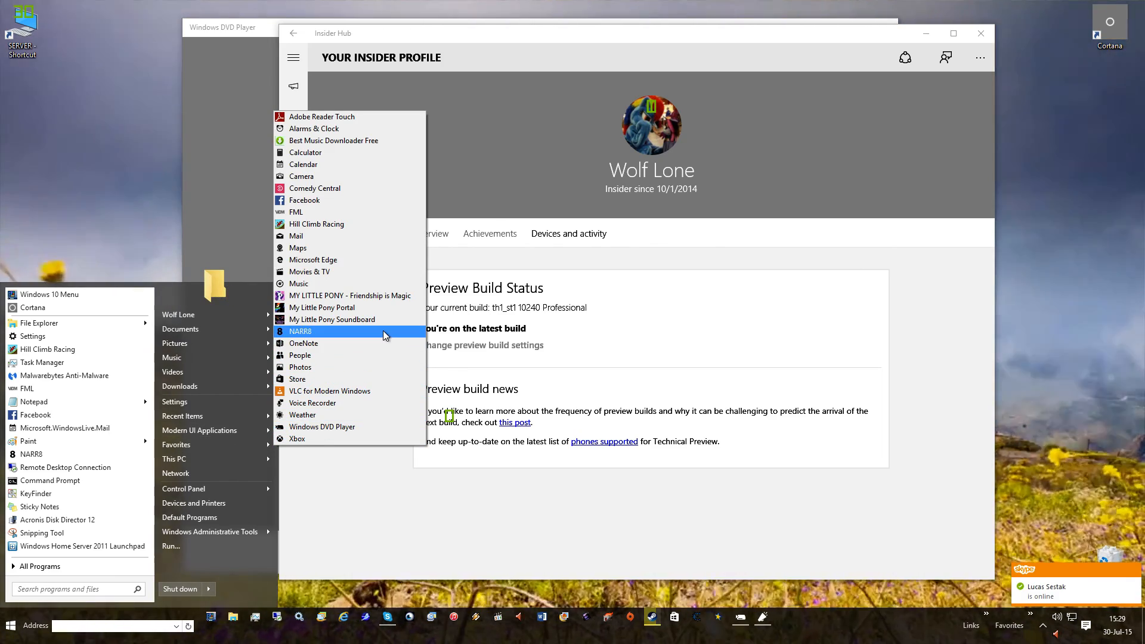
mouse_move(334, 192)
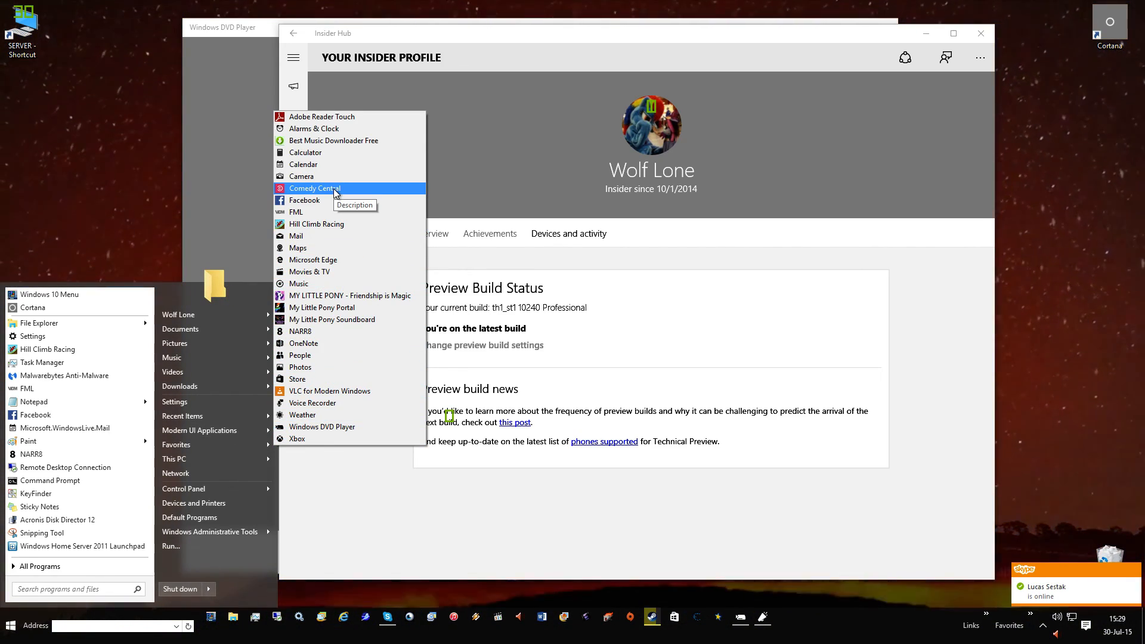
mouse_move(331, 204)
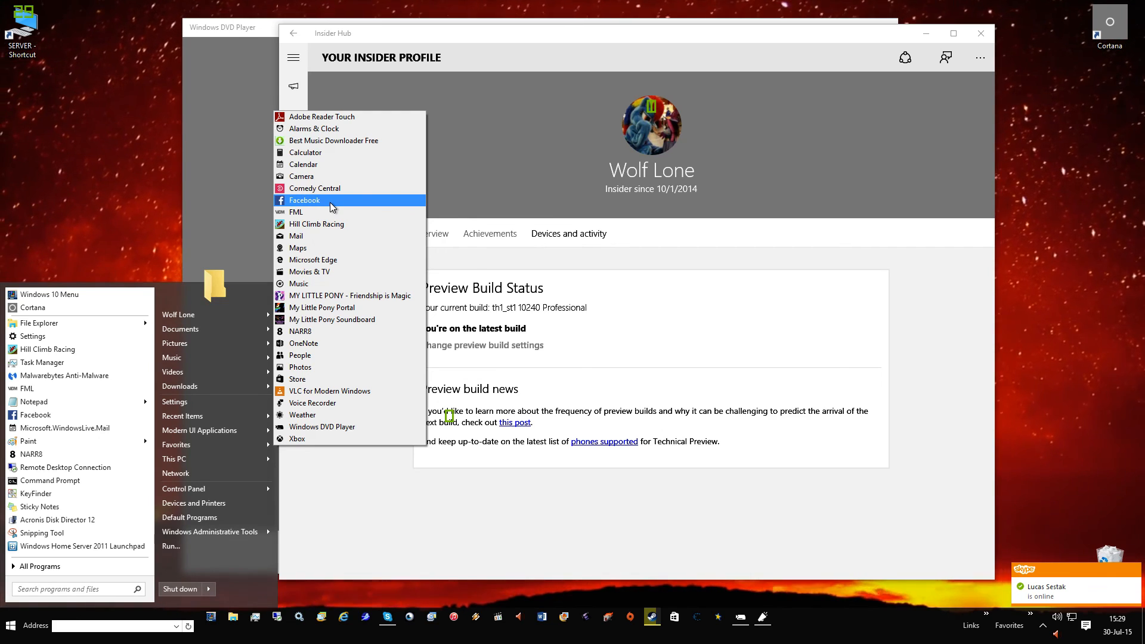
mouse_move(331, 208)
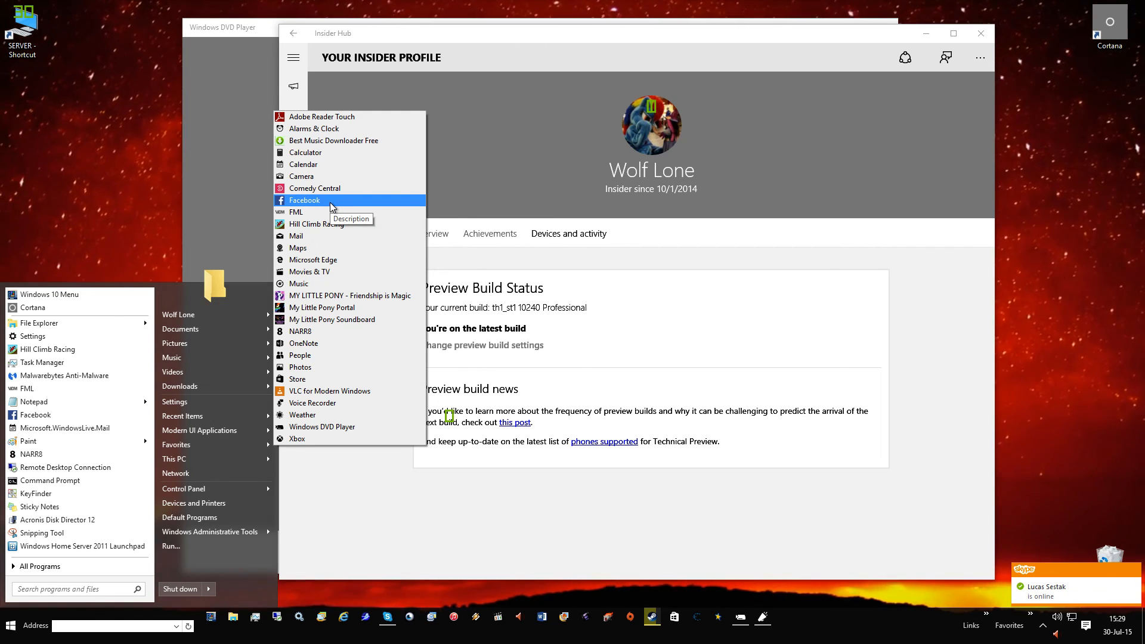
mouse_move(342, 248)
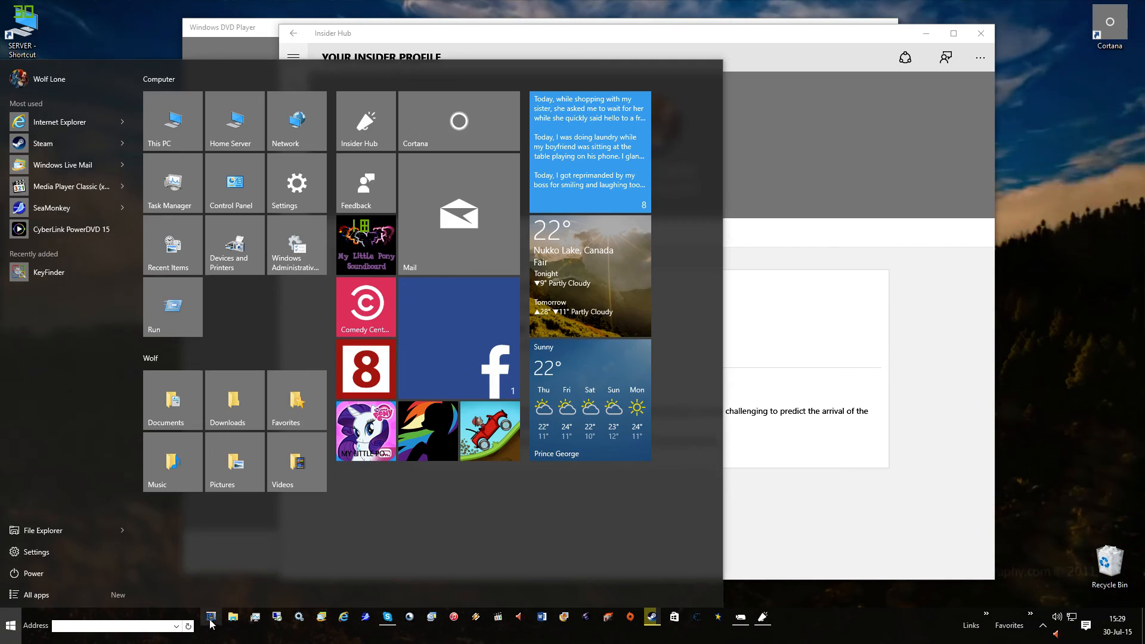
left_click(365, 183)
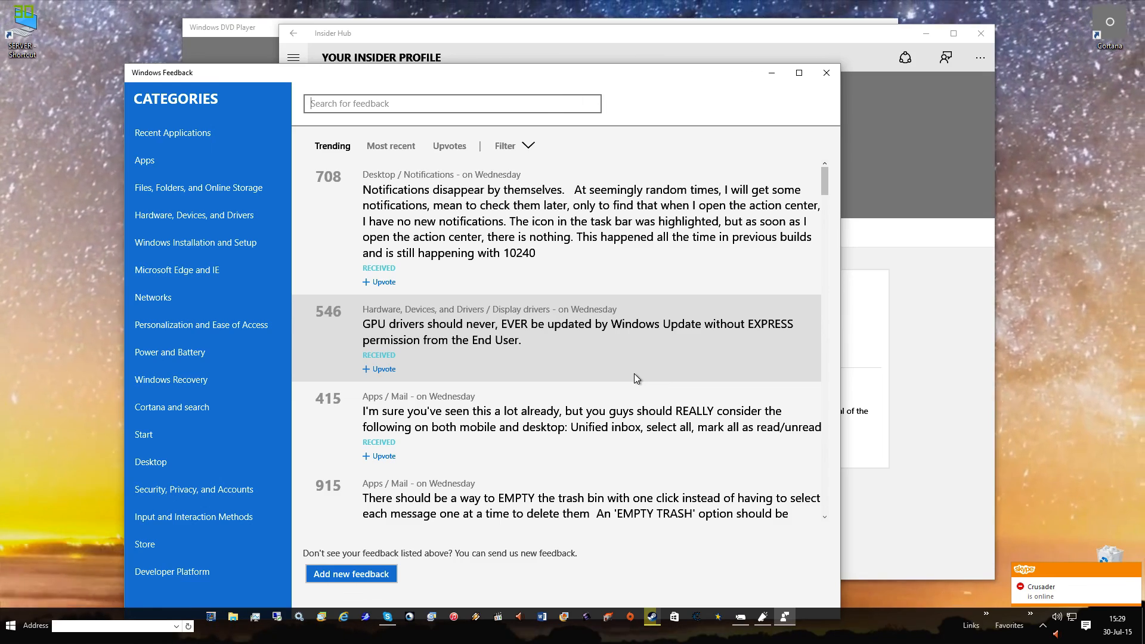
scroll("down", 3)
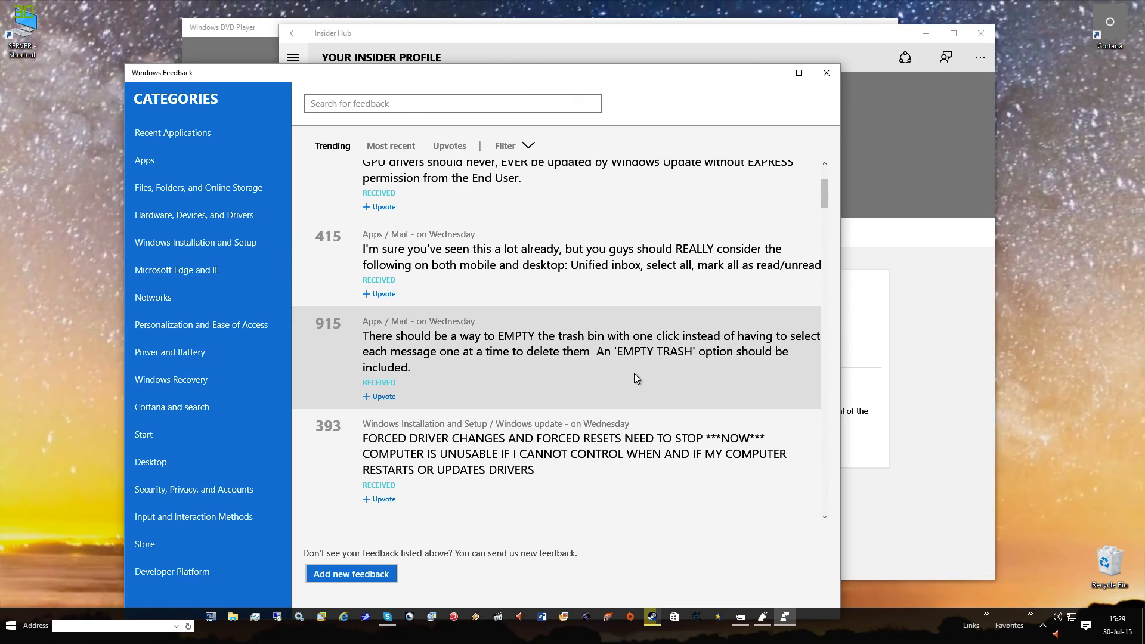
- Close Windows Feedback and Insider Hub, leaving only DVD Player open
left_click(826, 73)
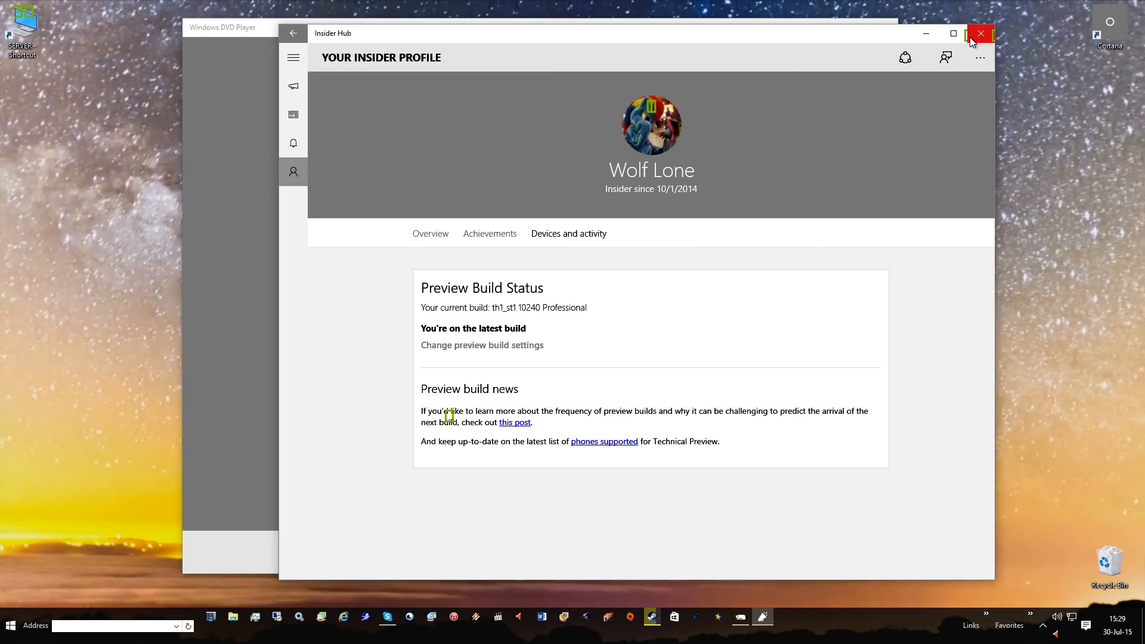
left_click(981, 33)
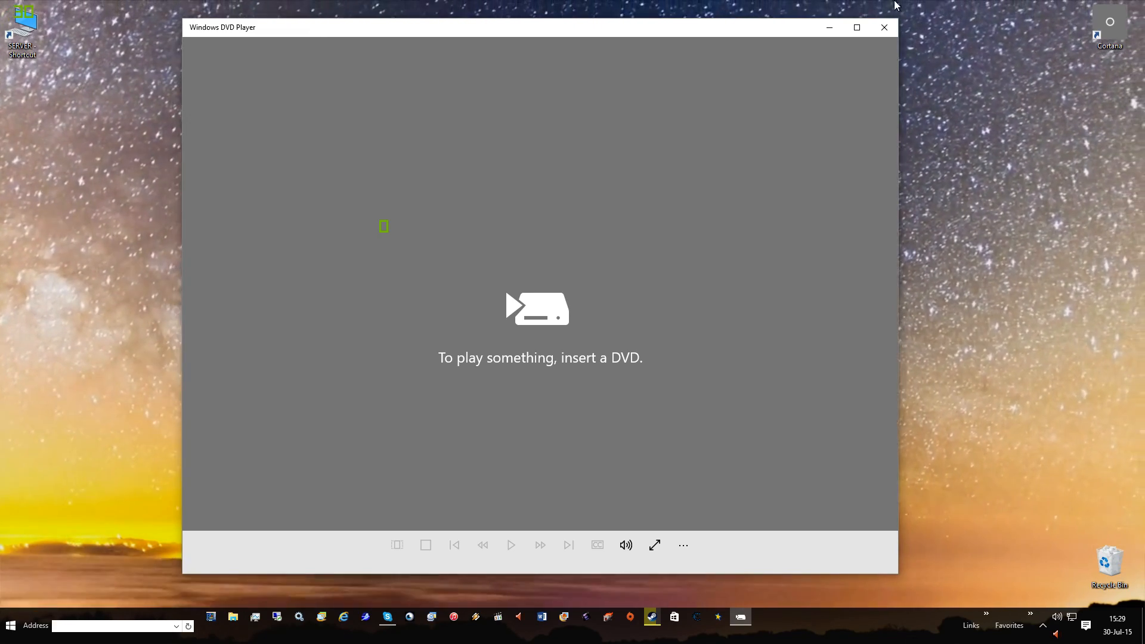